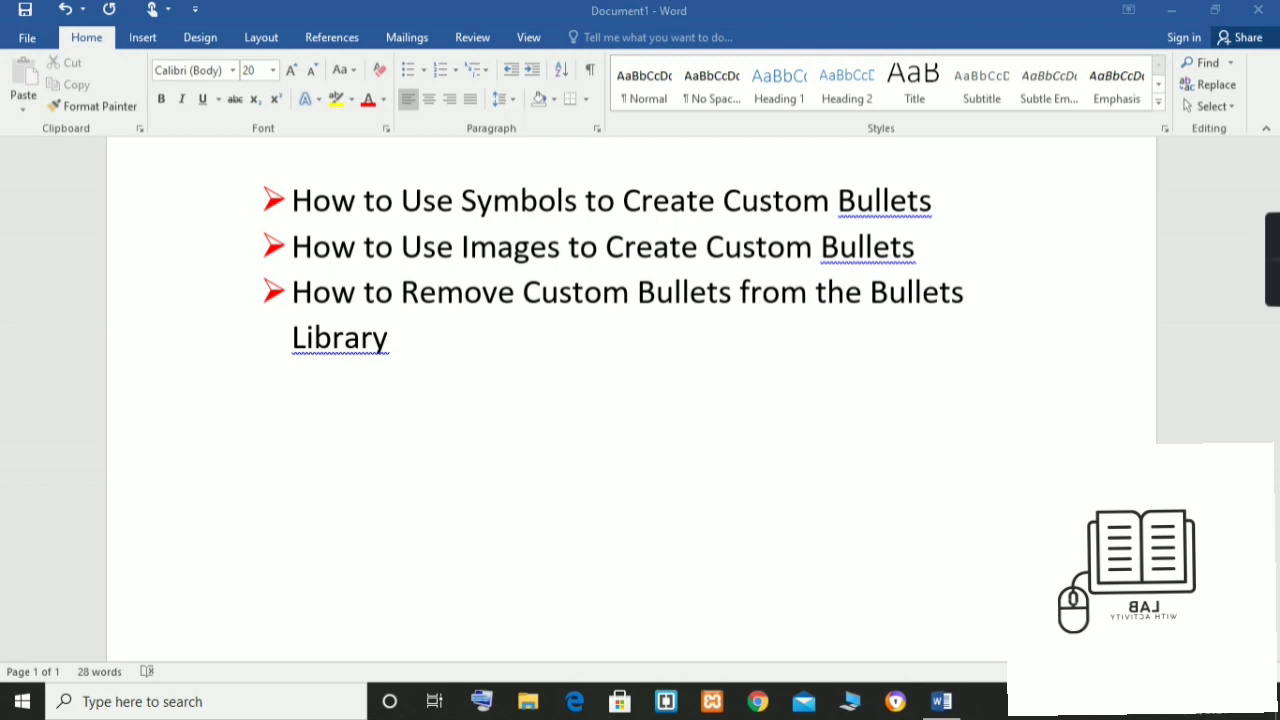
pyautogui.moveTo(1232, 212)
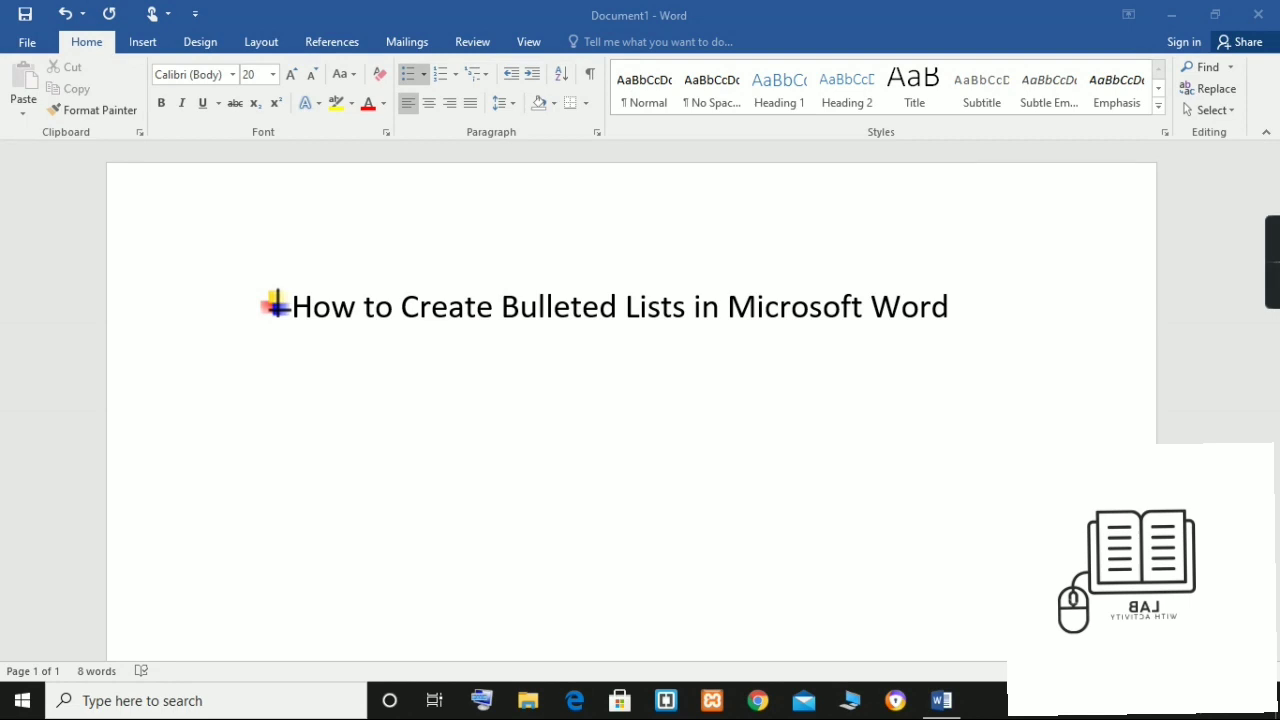
pyautogui.moveTo(1264, 290)
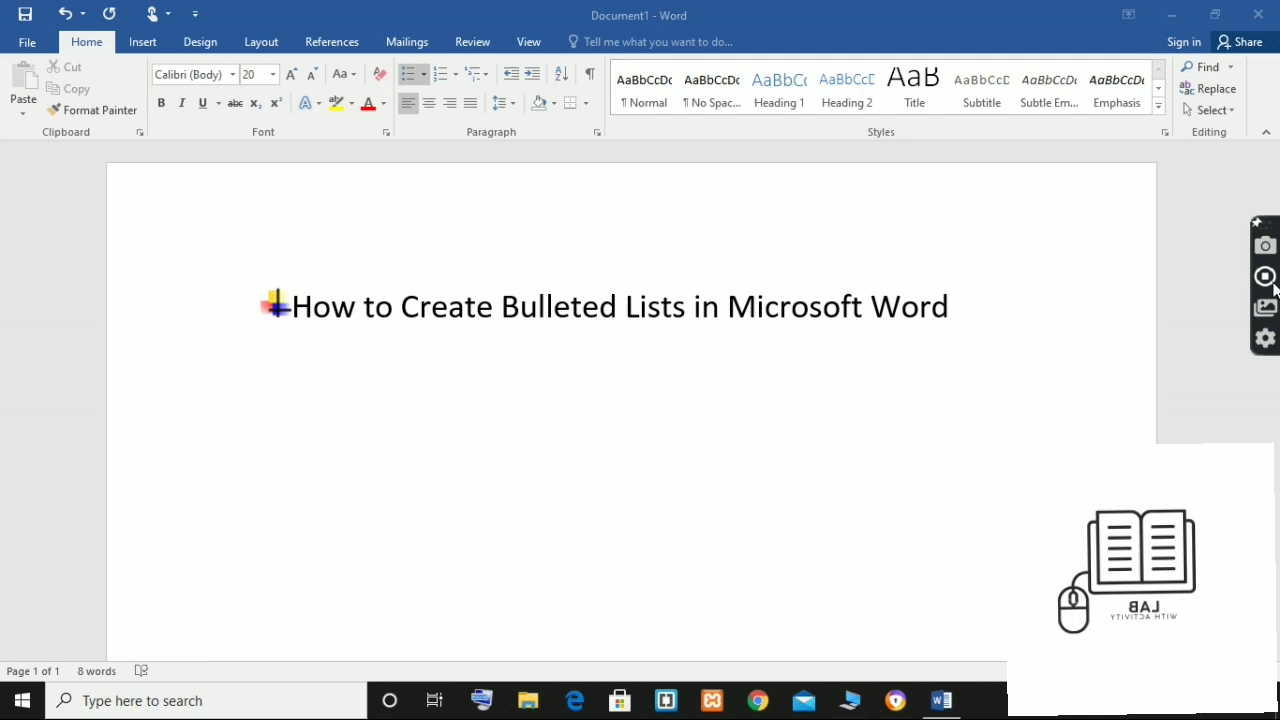
# - Start defining a new custom bullet from the Home ribbon's Bullets dropdown
pyautogui.click(142, 42)
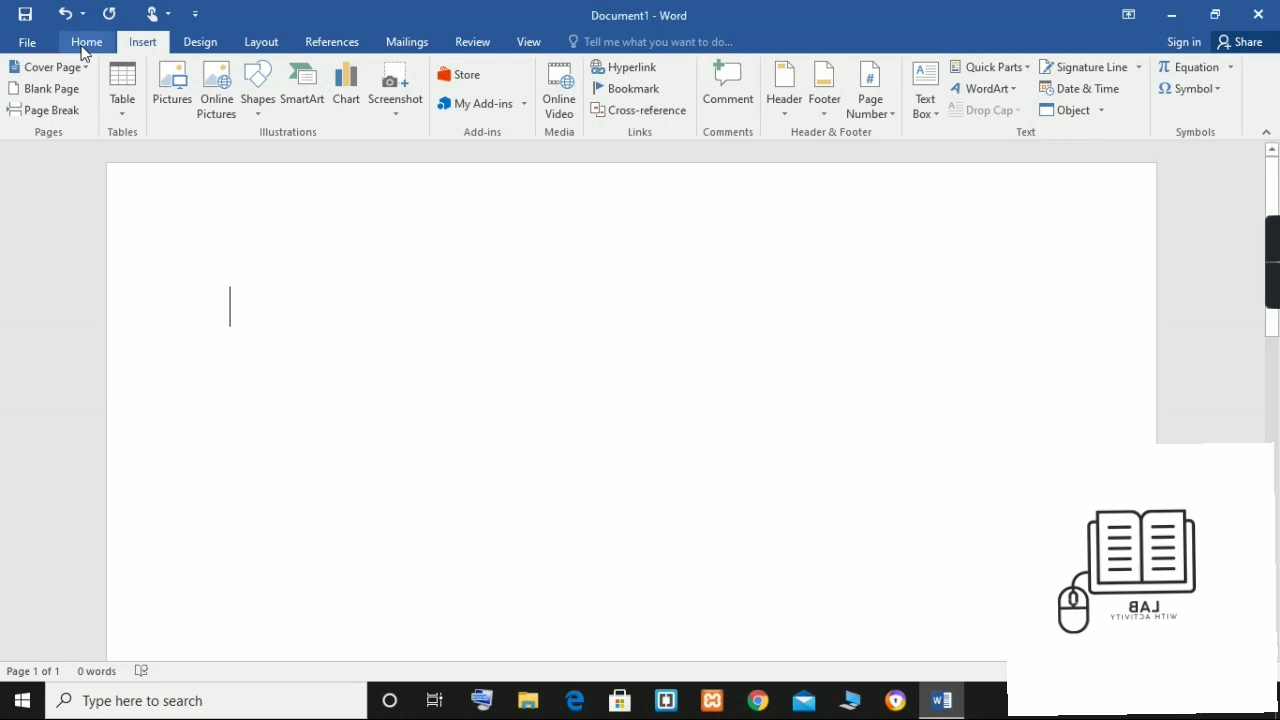
pyautogui.click(86, 42)
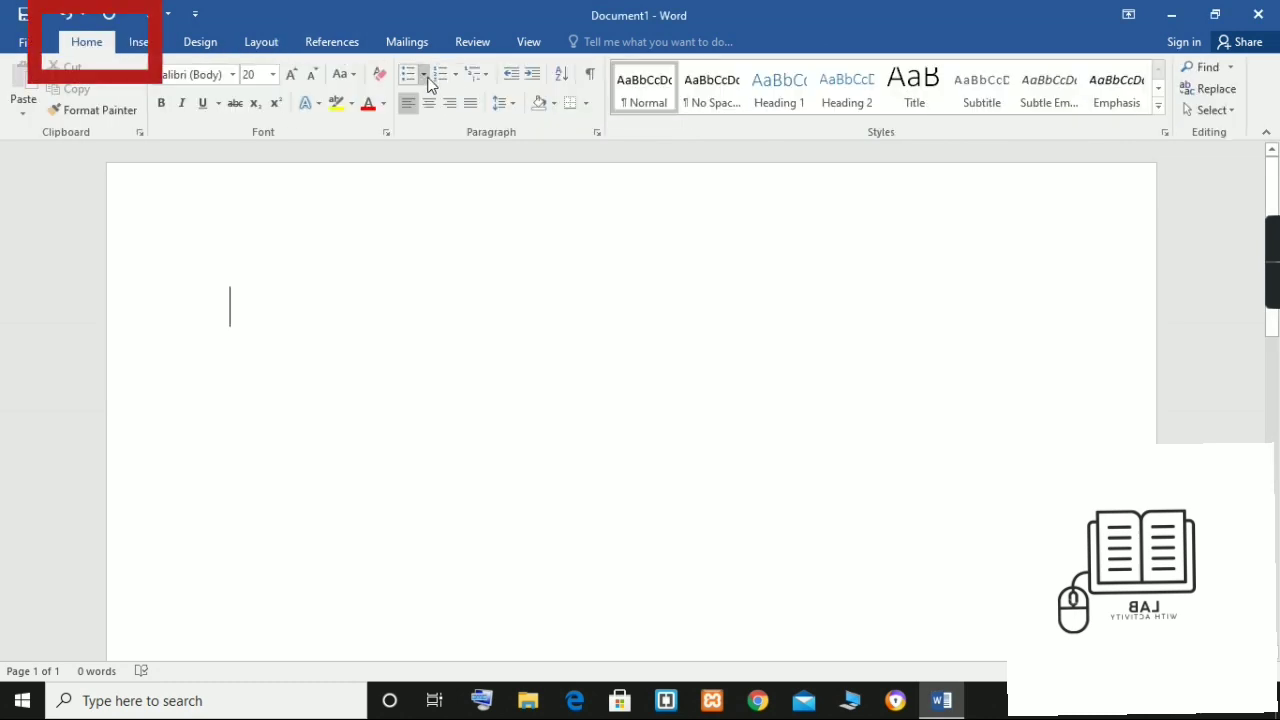
pyautogui.moveTo(408, 74)
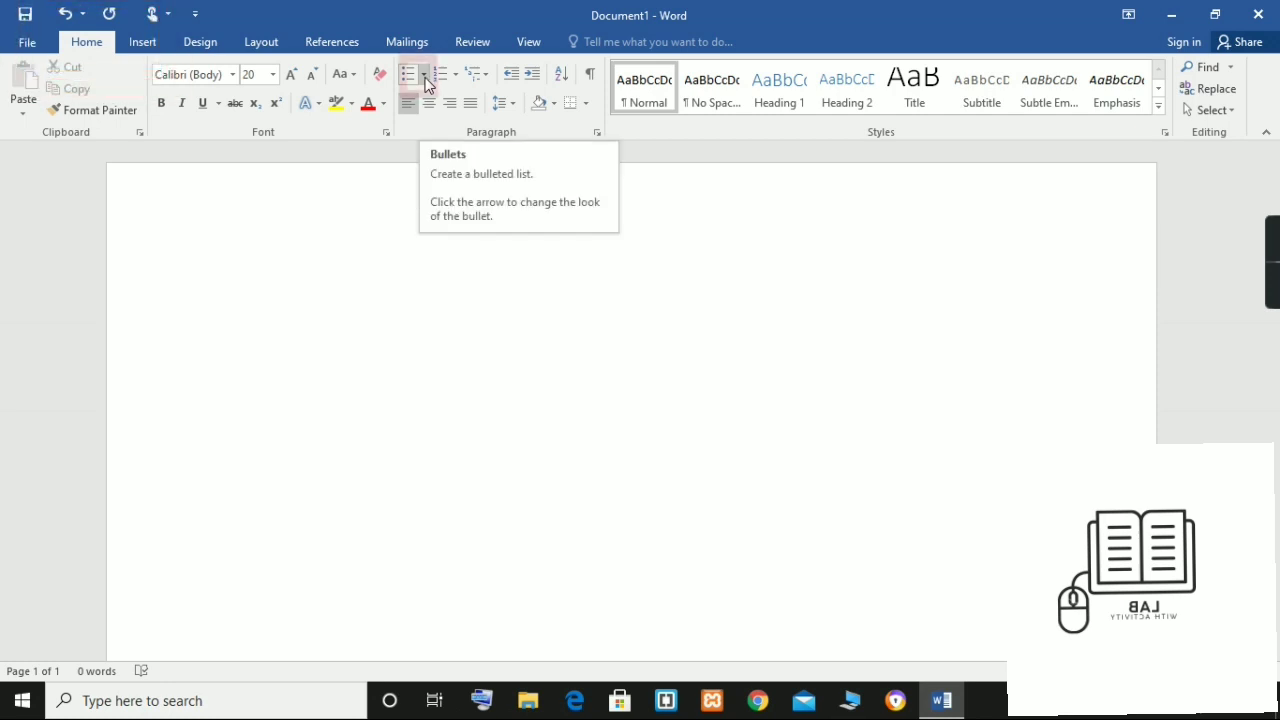
pyautogui.click(434, 74)
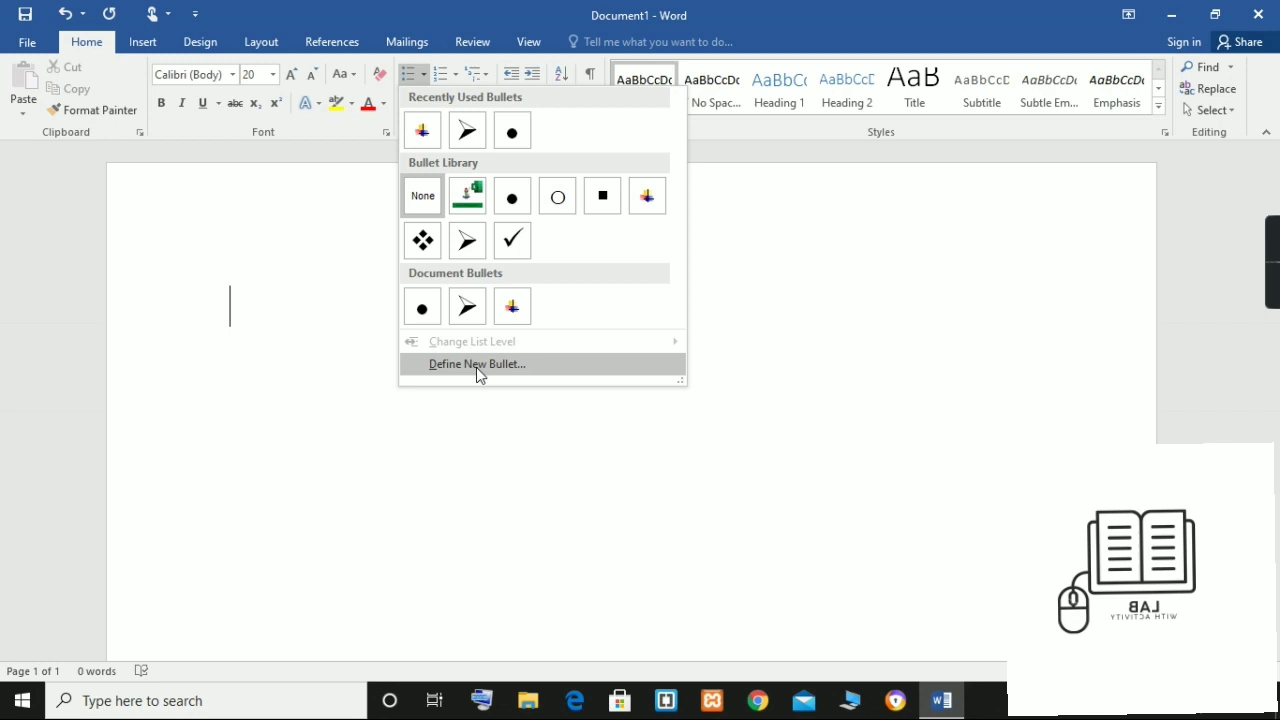
pyautogui.click(476, 364)
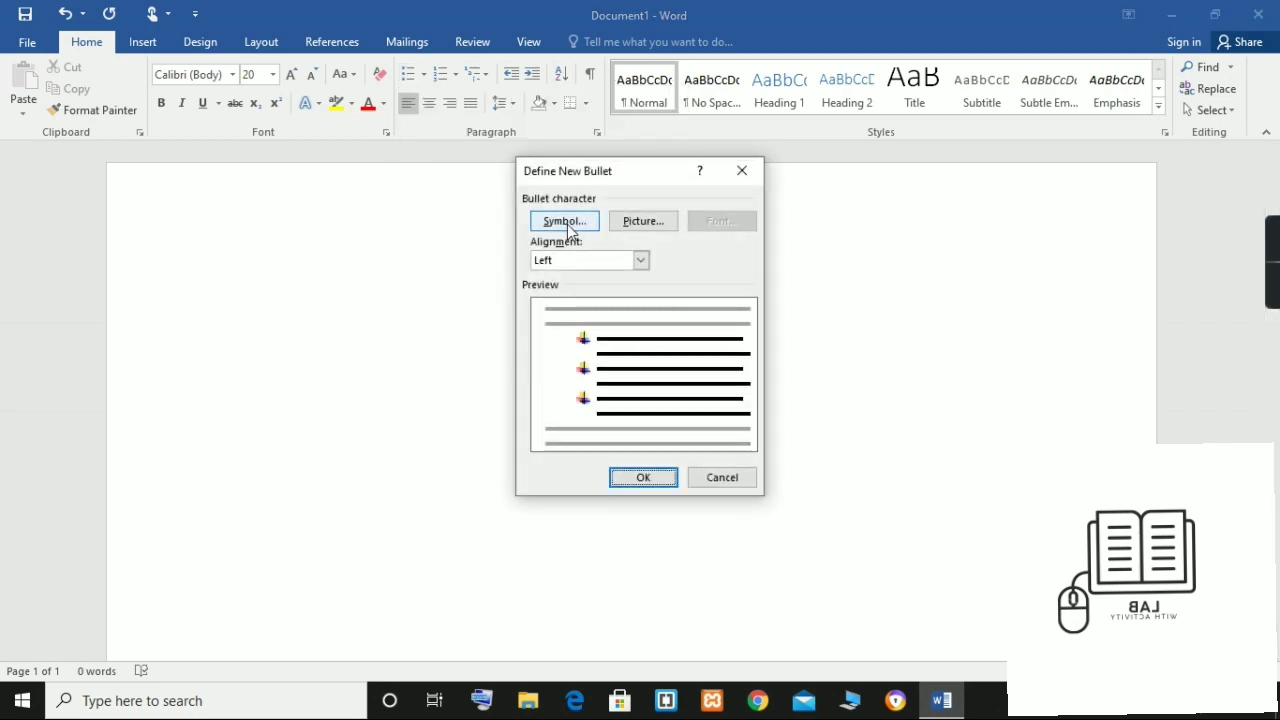
# - Choose the Snap ITC capital U glyph as the bullet symbol, after trying V and D
pyautogui.click(564, 220)
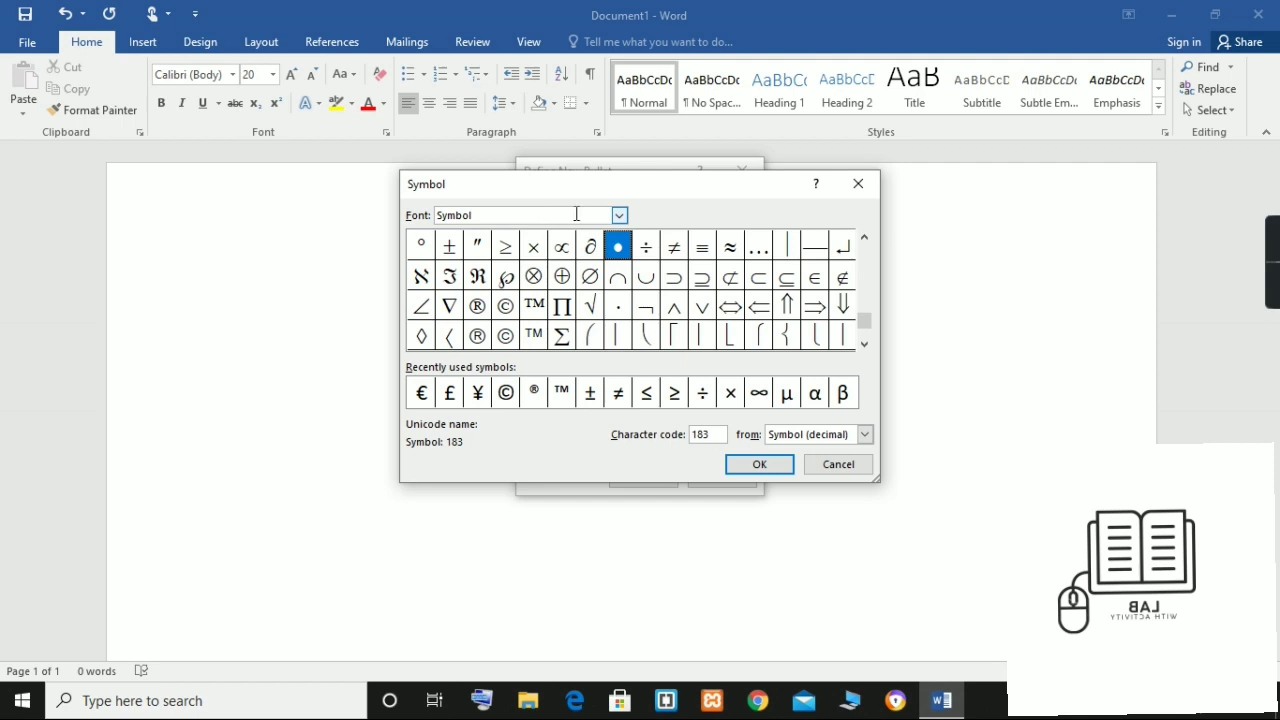
pyautogui.click(620, 216)
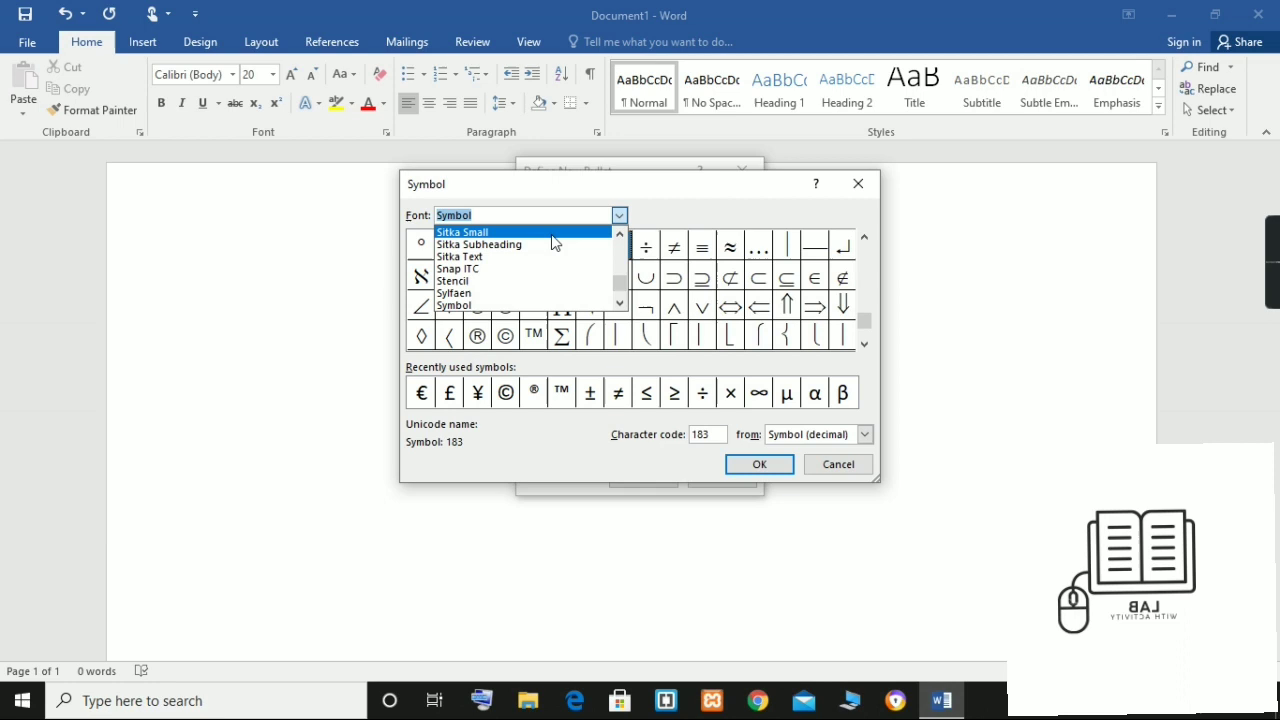
pyautogui.moveTo(520, 292)
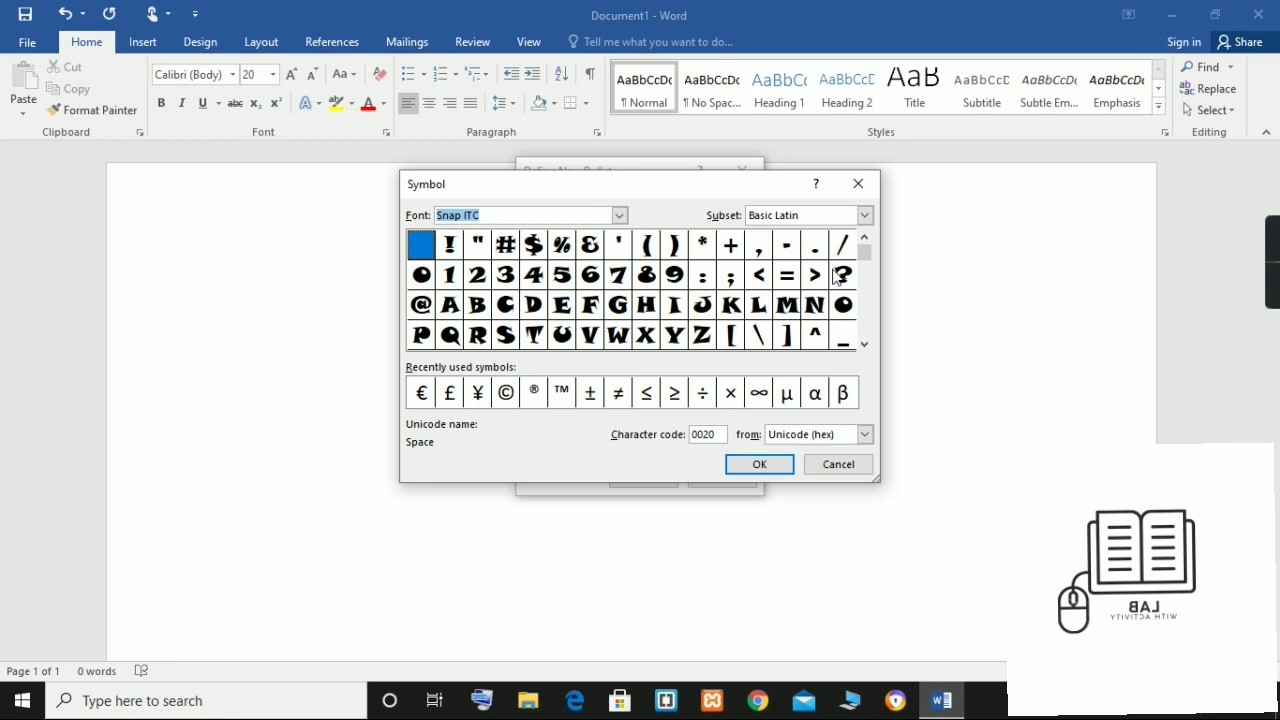
pyautogui.moveTo(598, 340)
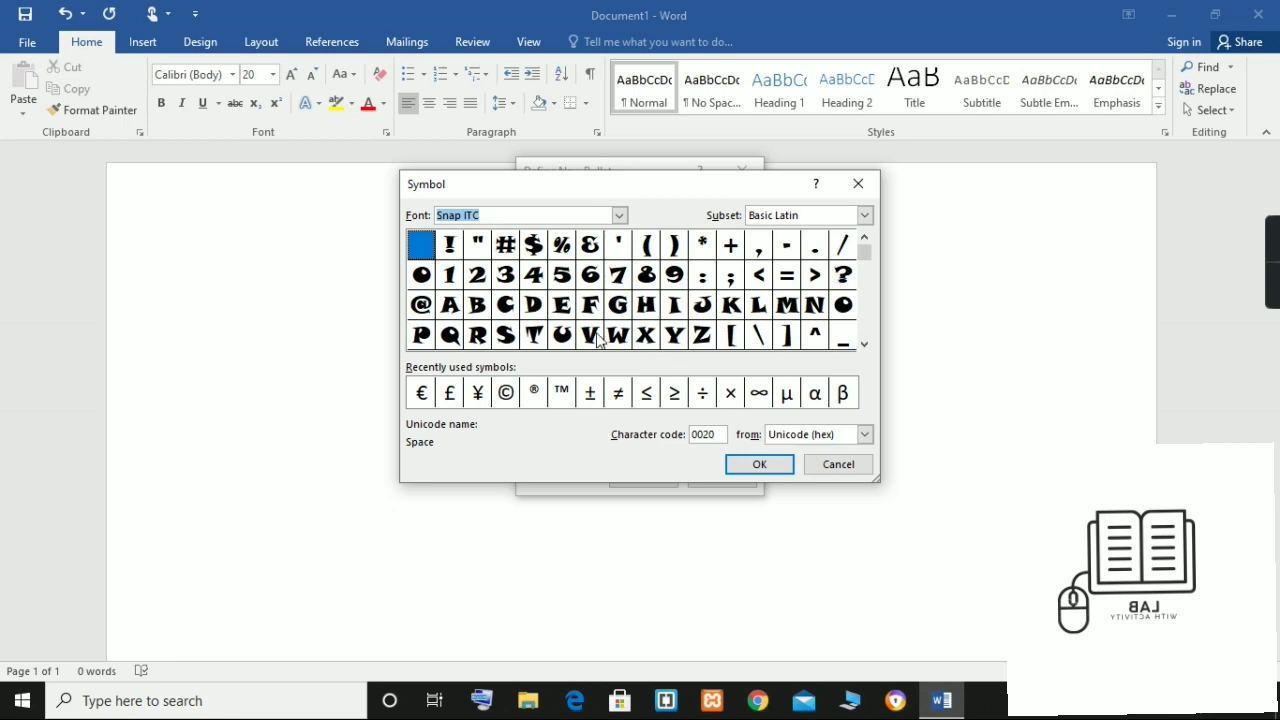
pyautogui.click(588, 336)
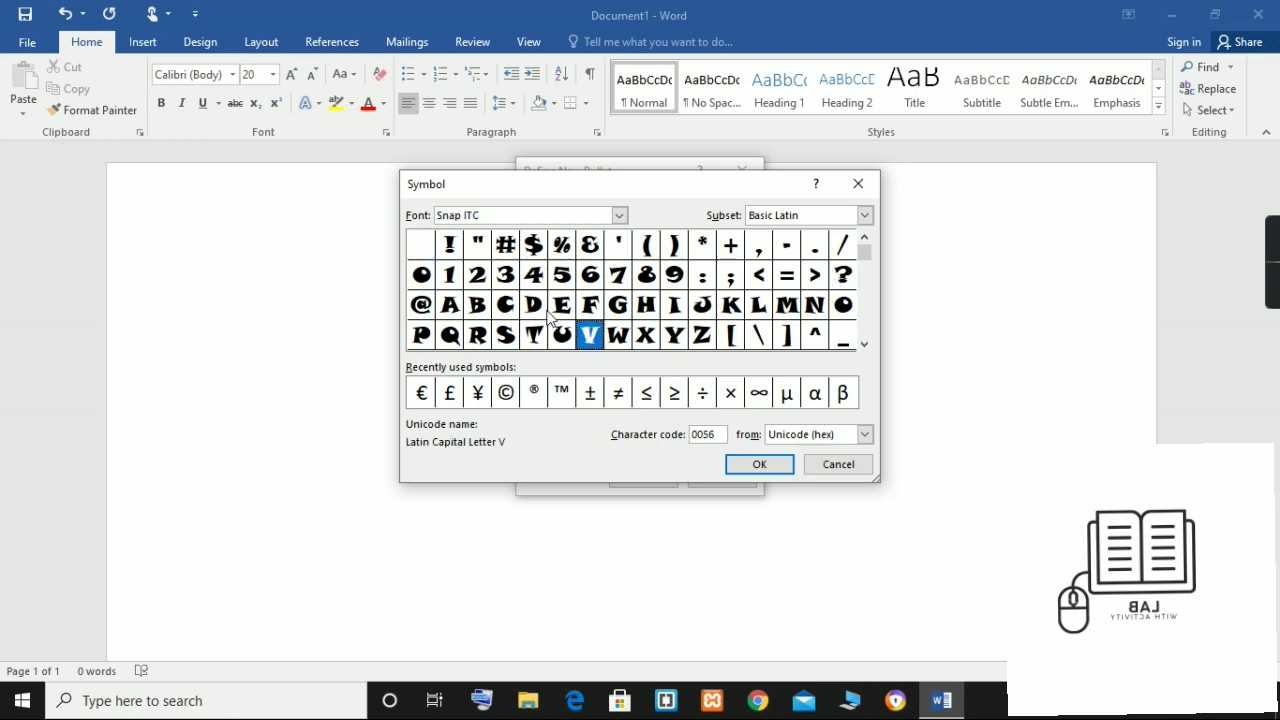
pyautogui.click(532, 304)
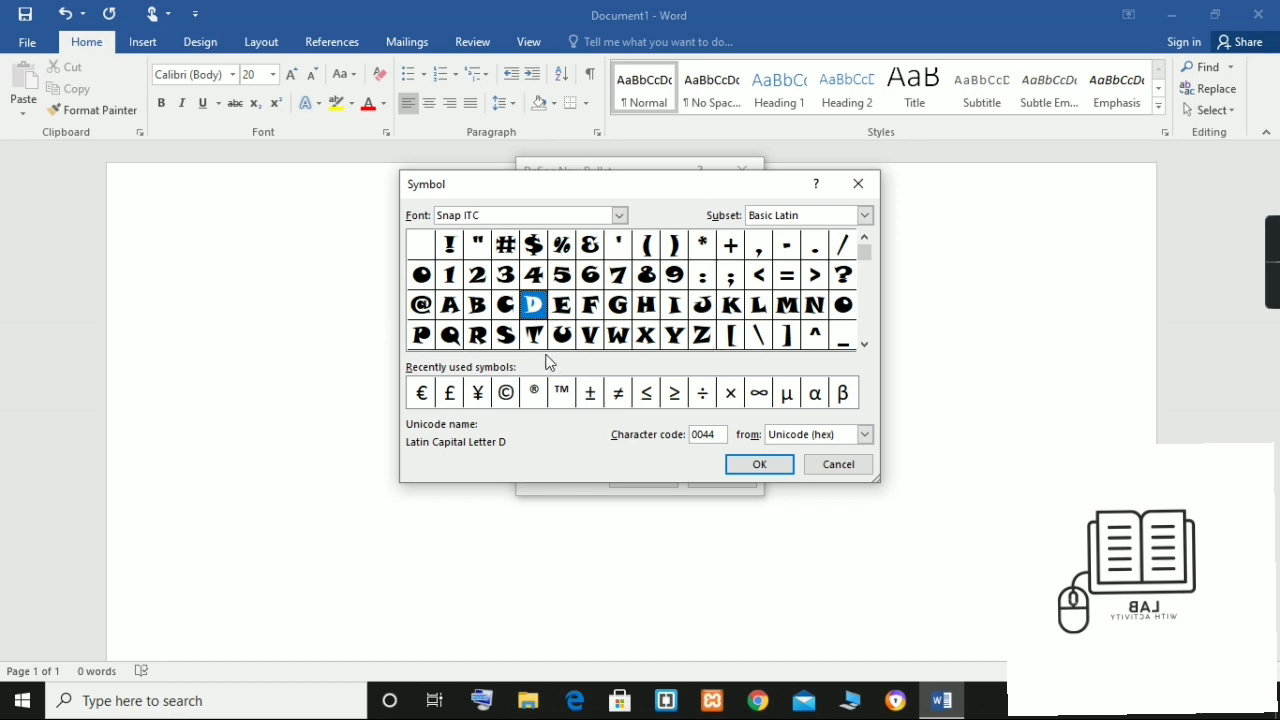
pyautogui.click(560, 336)
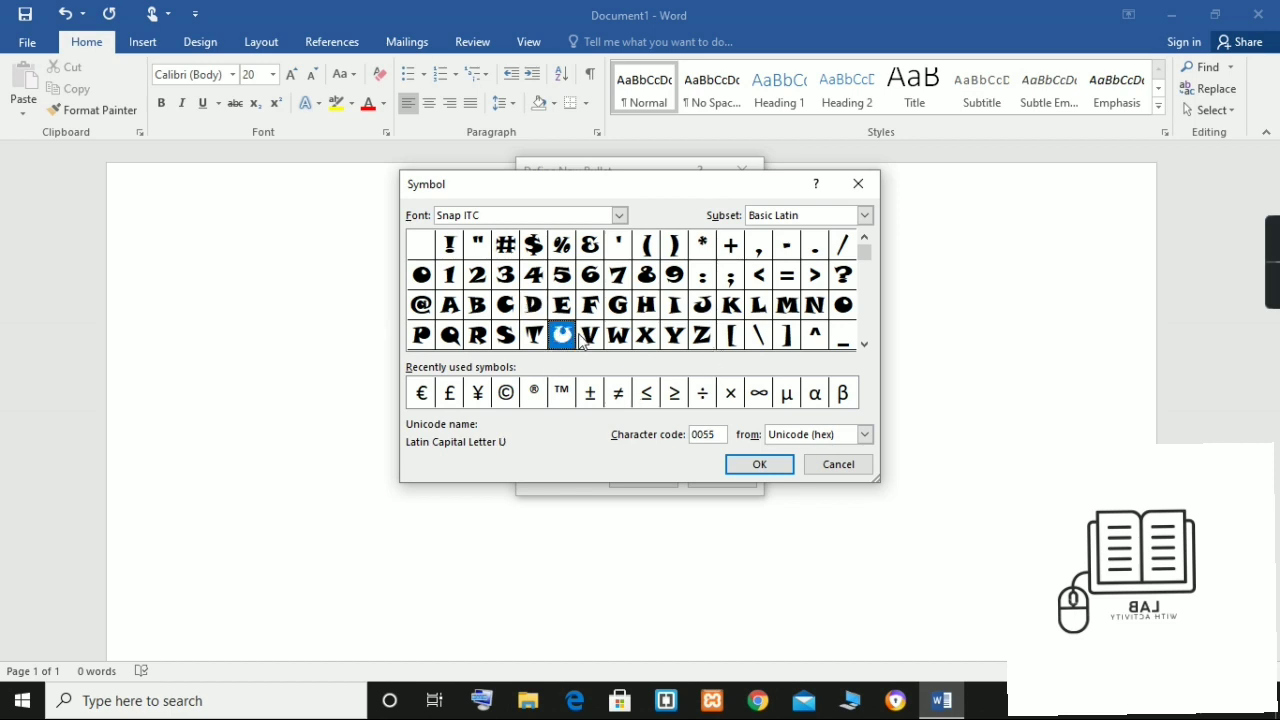
pyautogui.click(760, 464)
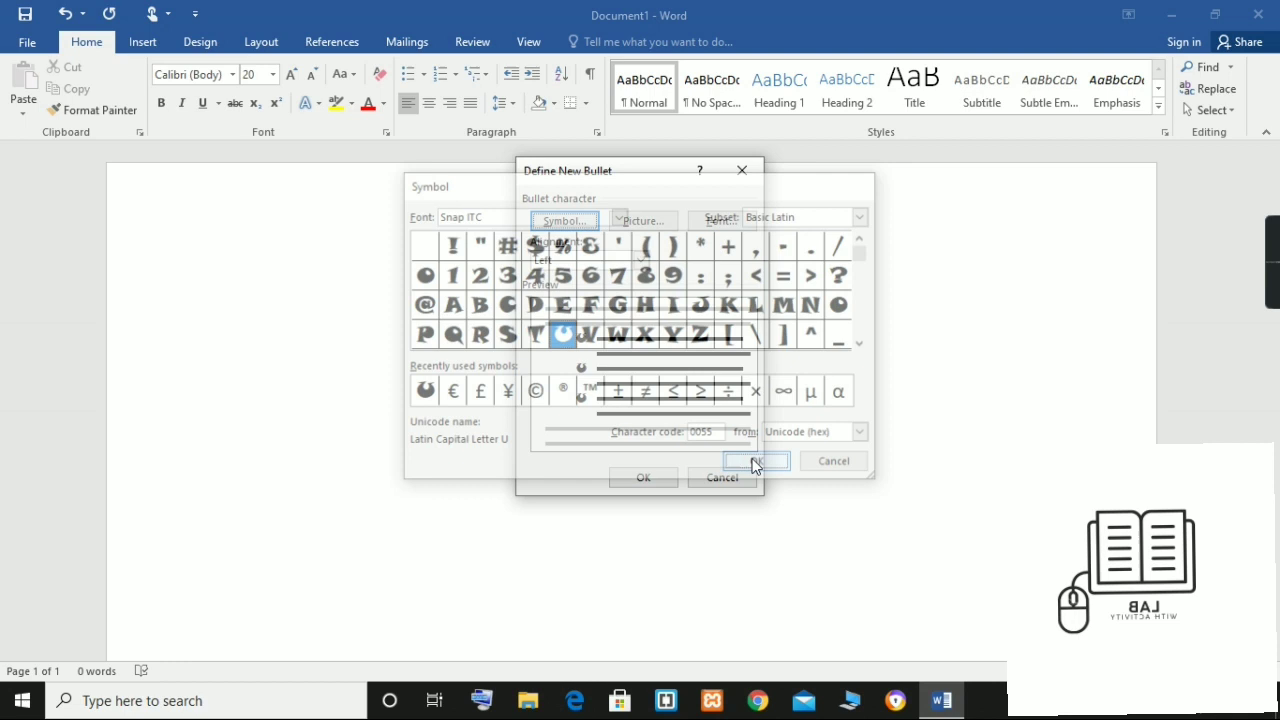
# - Bring up the Font settings for the Snap ITC U bullet character
pyautogui.click(756, 460)
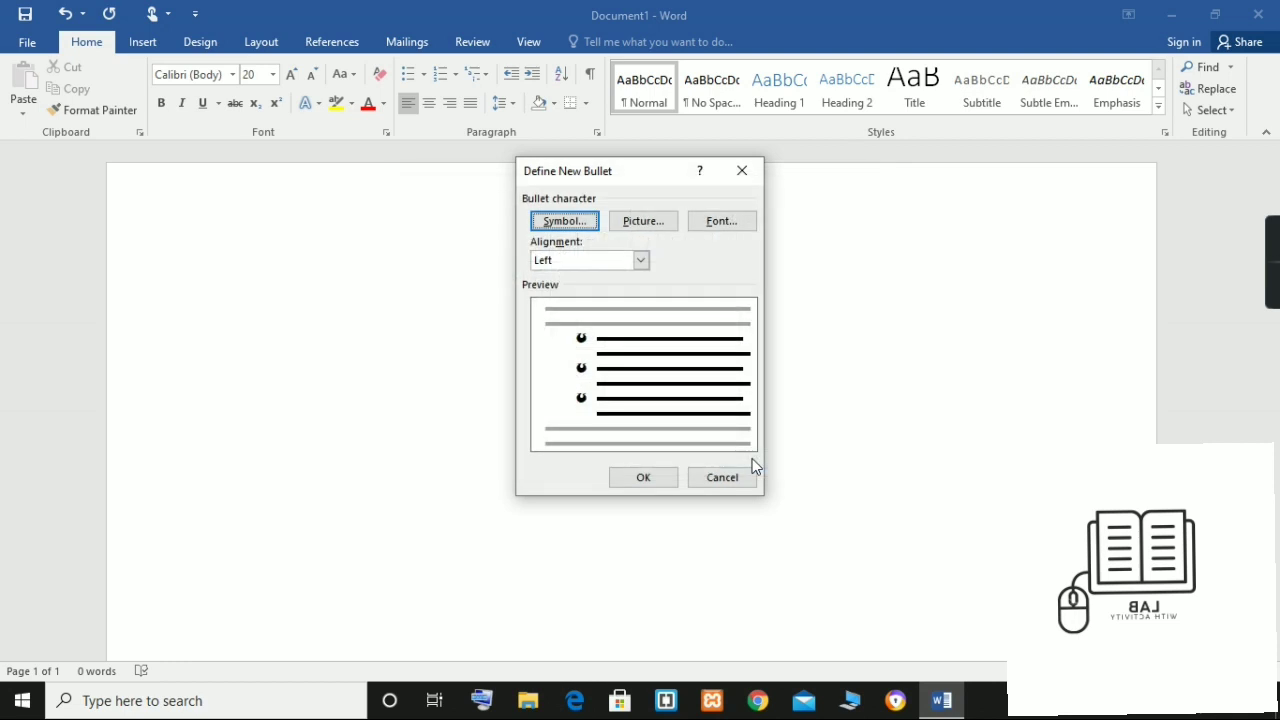
pyautogui.moveTo(724, 368)
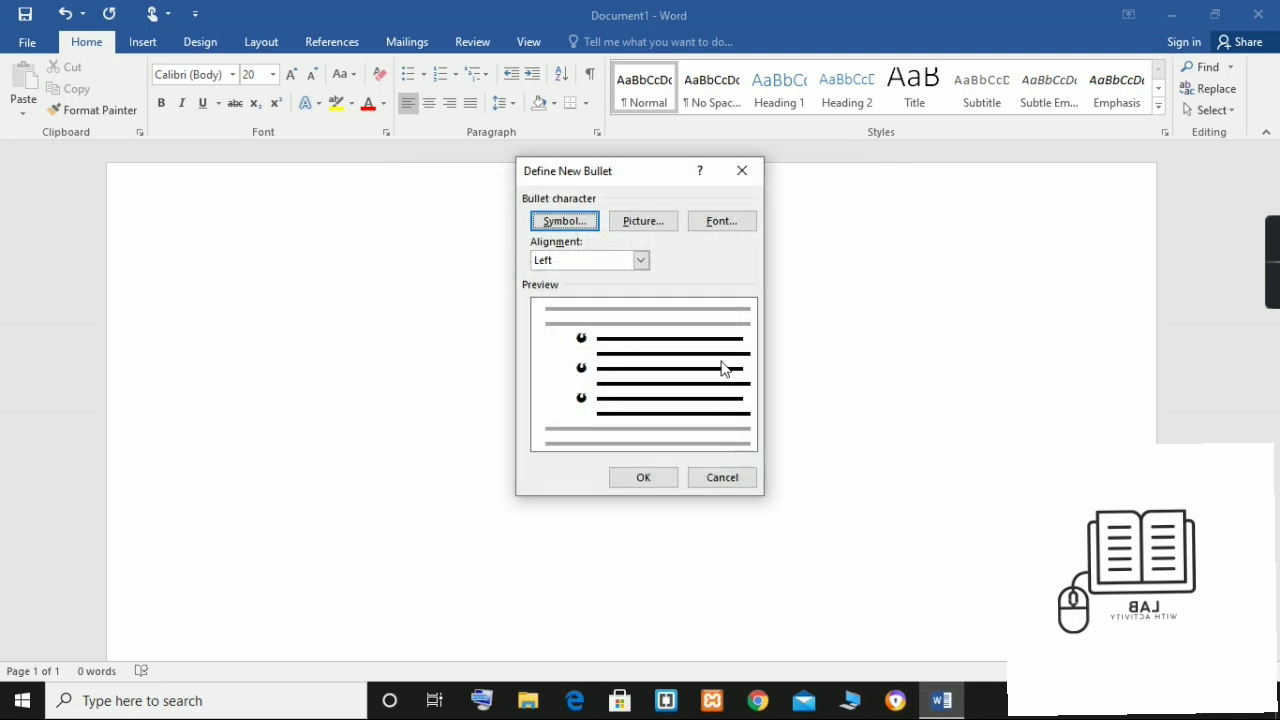
pyautogui.click(720, 220)
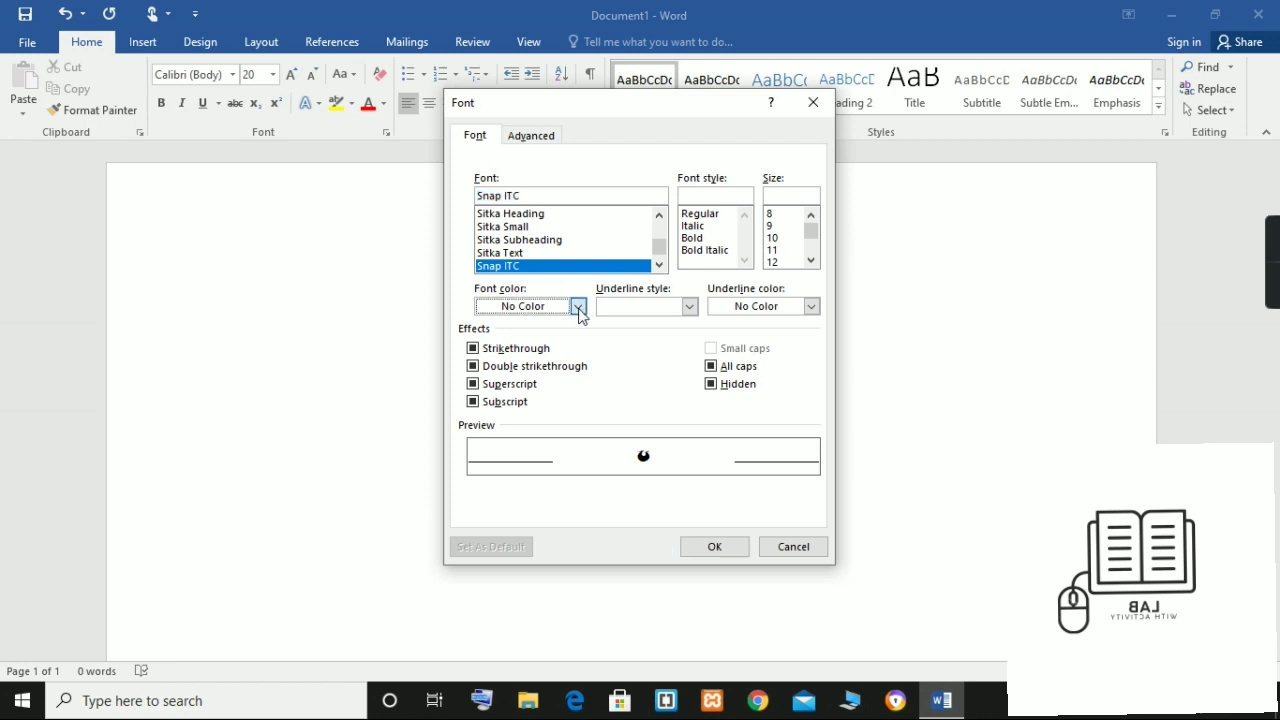
# - Colour the bullet glyph standard red and confirm the font settings
pyautogui.click(576, 306)
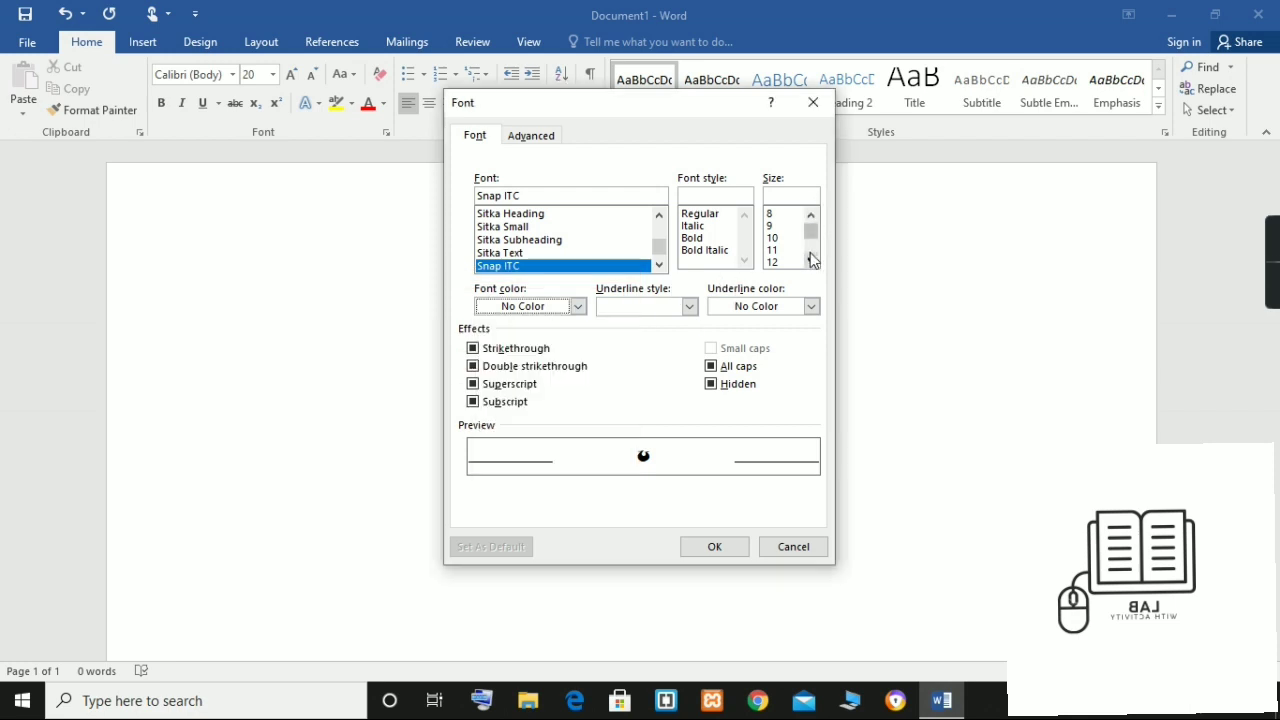
pyautogui.click(812, 258)
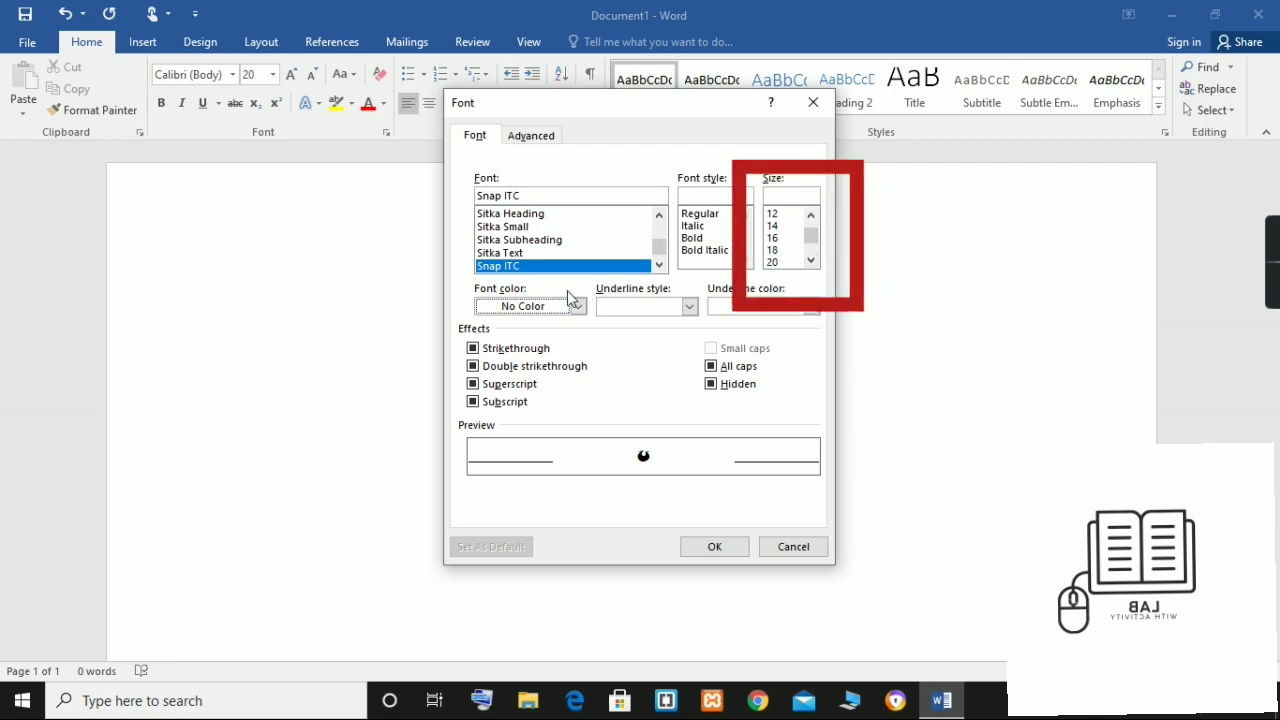
pyautogui.click(576, 306)
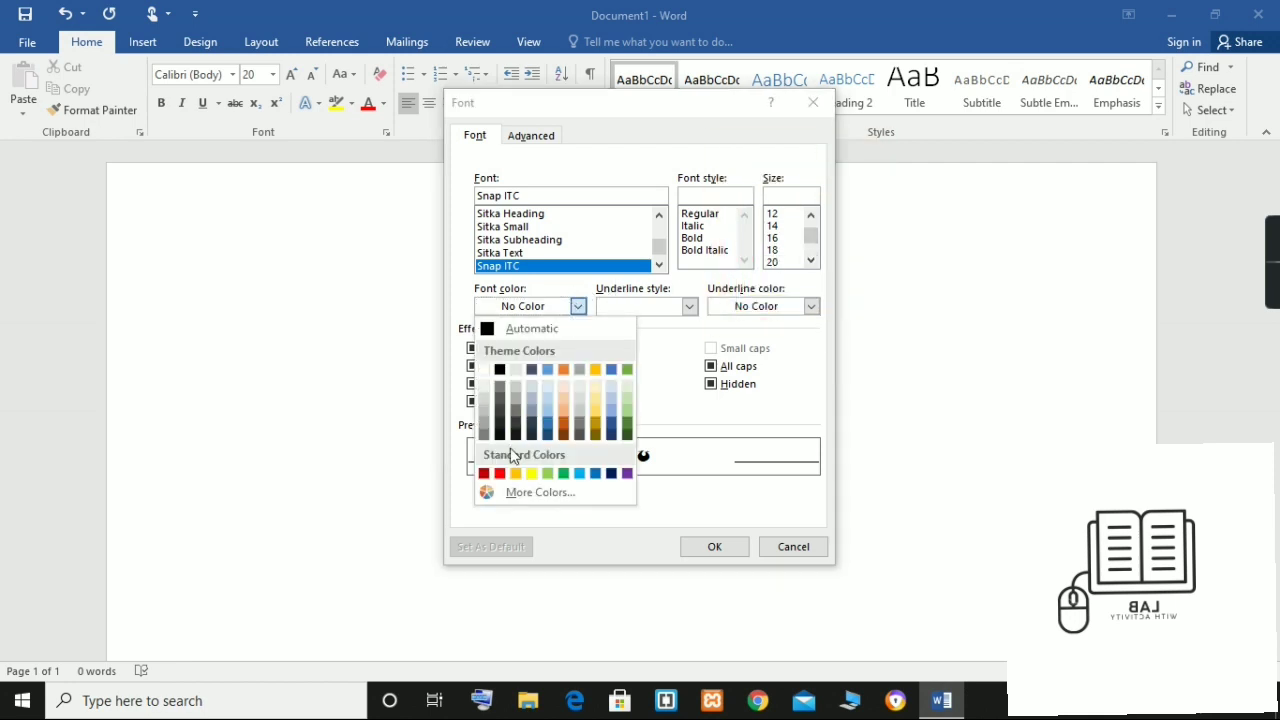
pyautogui.click(500, 472)
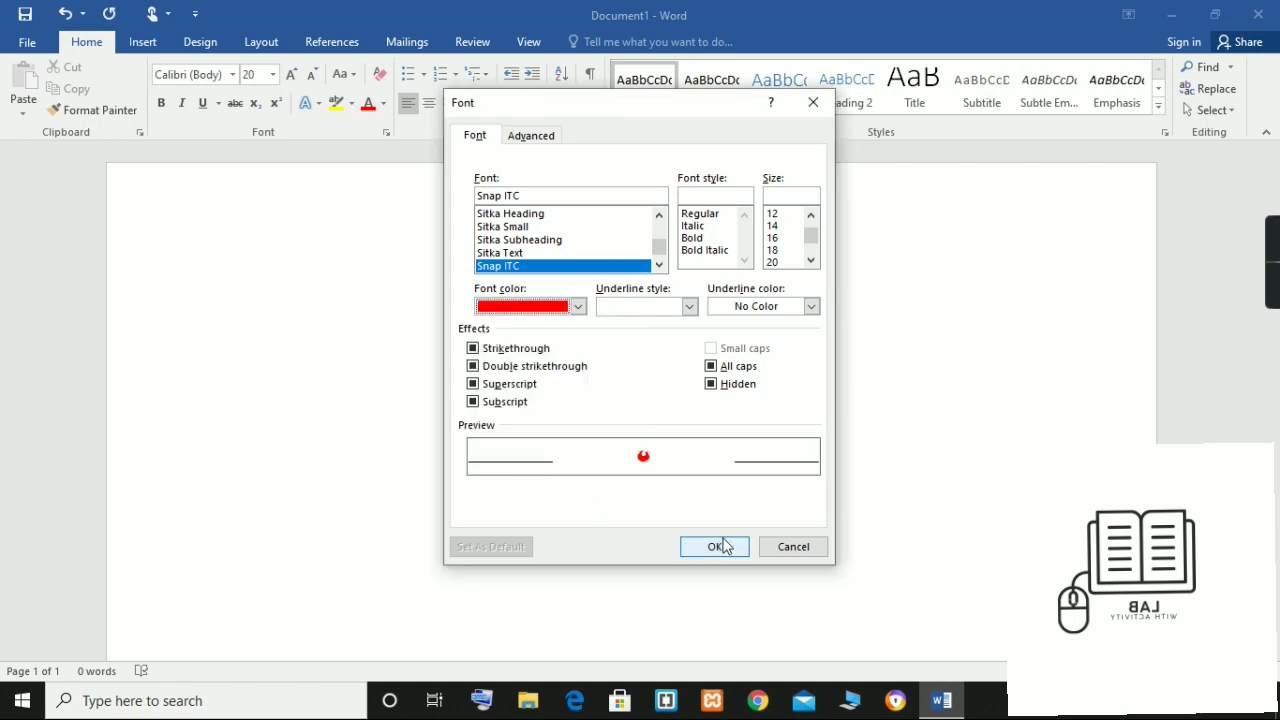
pyautogui.click(714, 546)
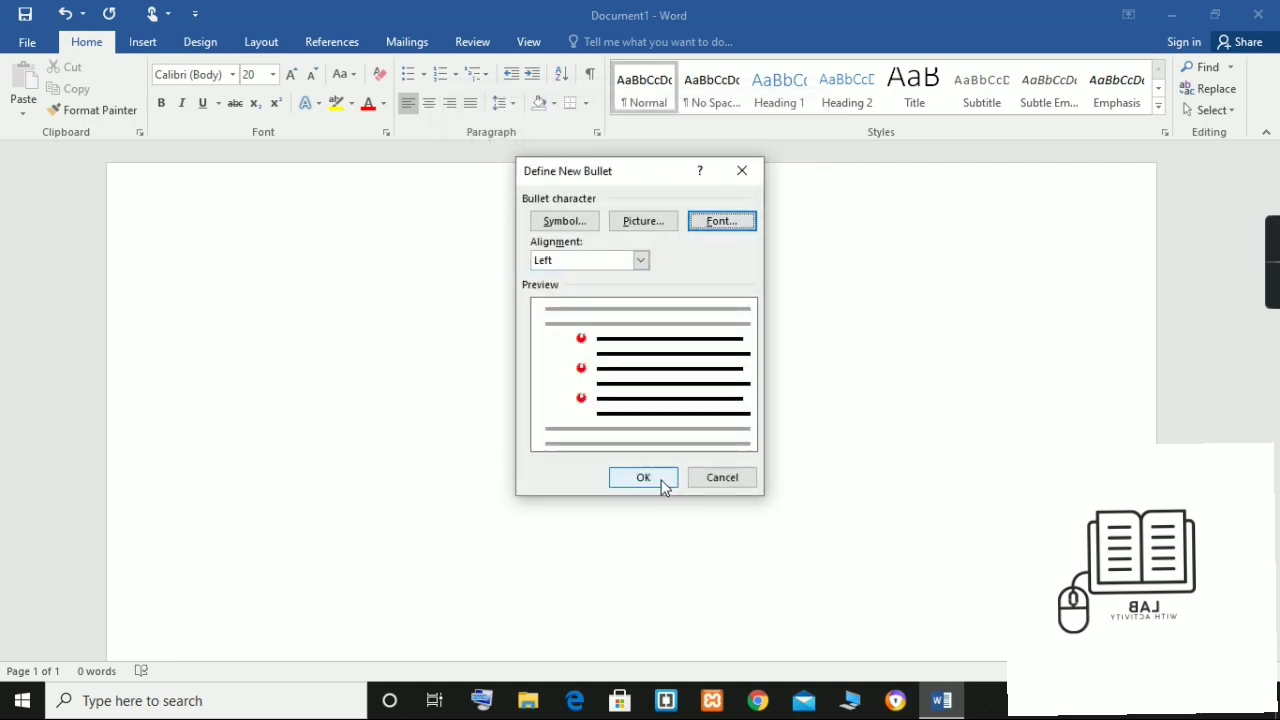
# - Apply the red bullet and type the list items Treats and Cat, correcting typos
pyautogui.click(644, 476)
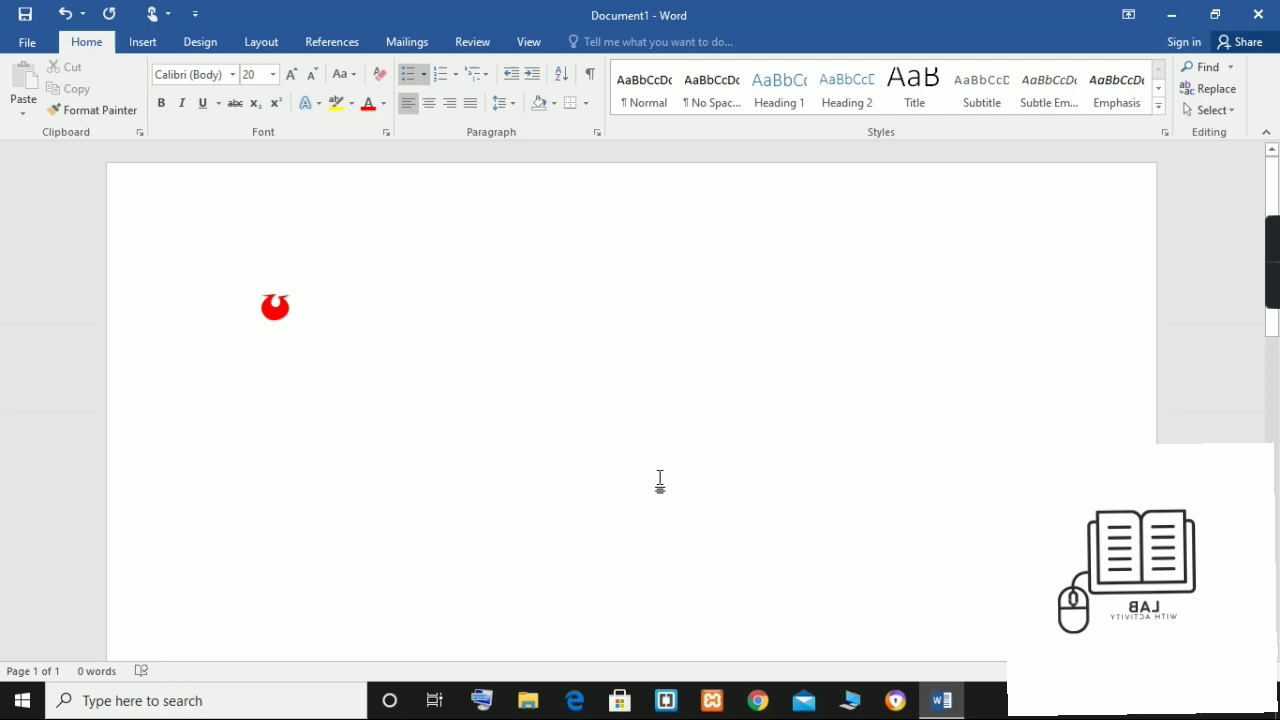
pyautogui.write('huu')
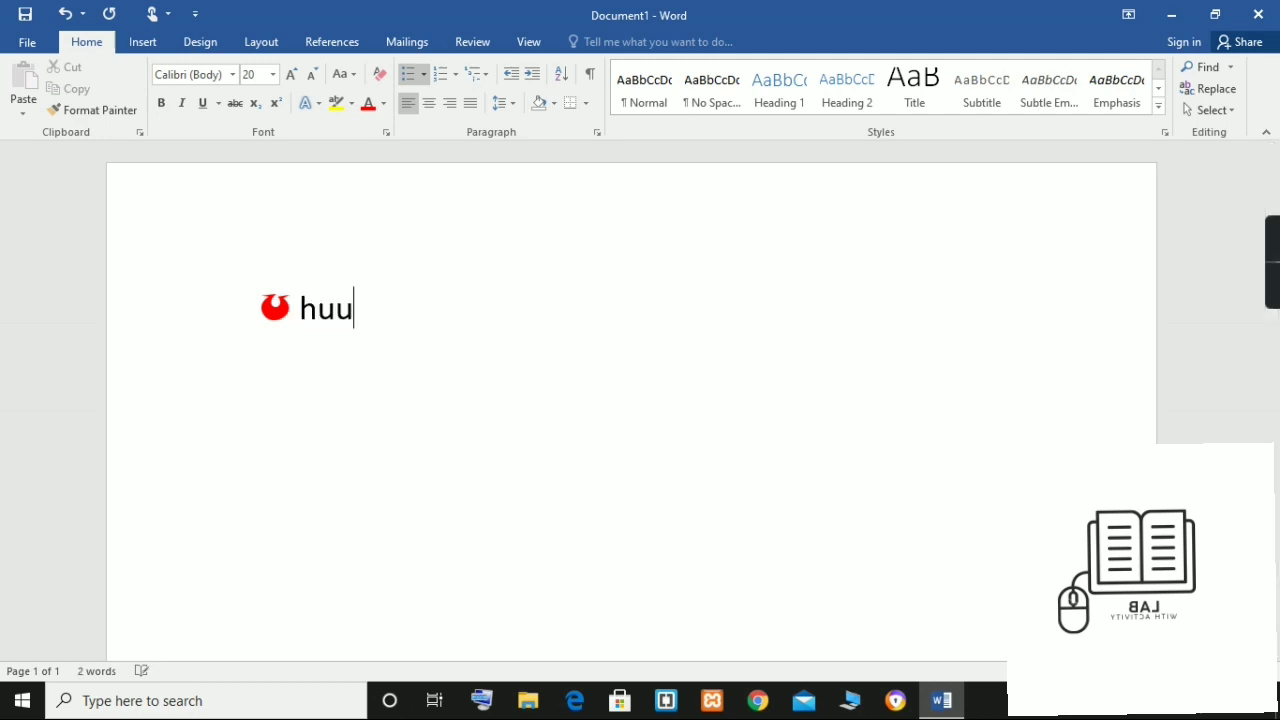
pyautogui.press('backspace')
pyautogui.write('T')
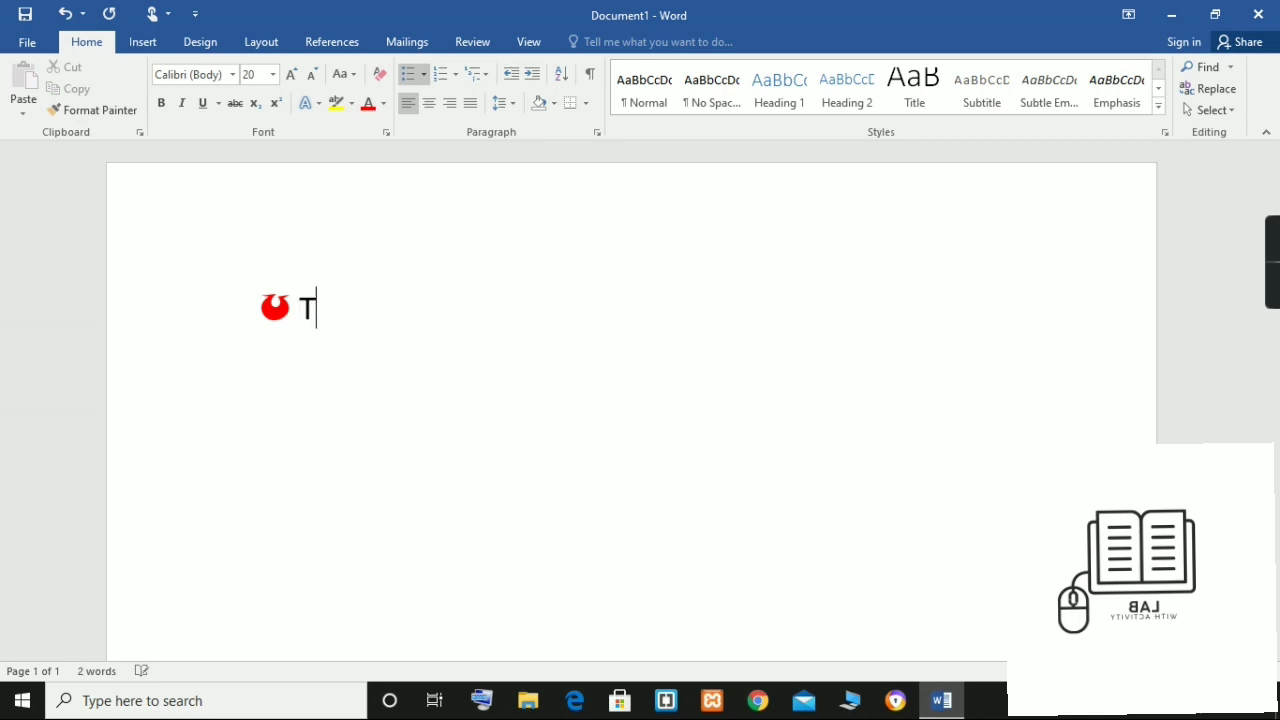
pyautogui.write('reats')
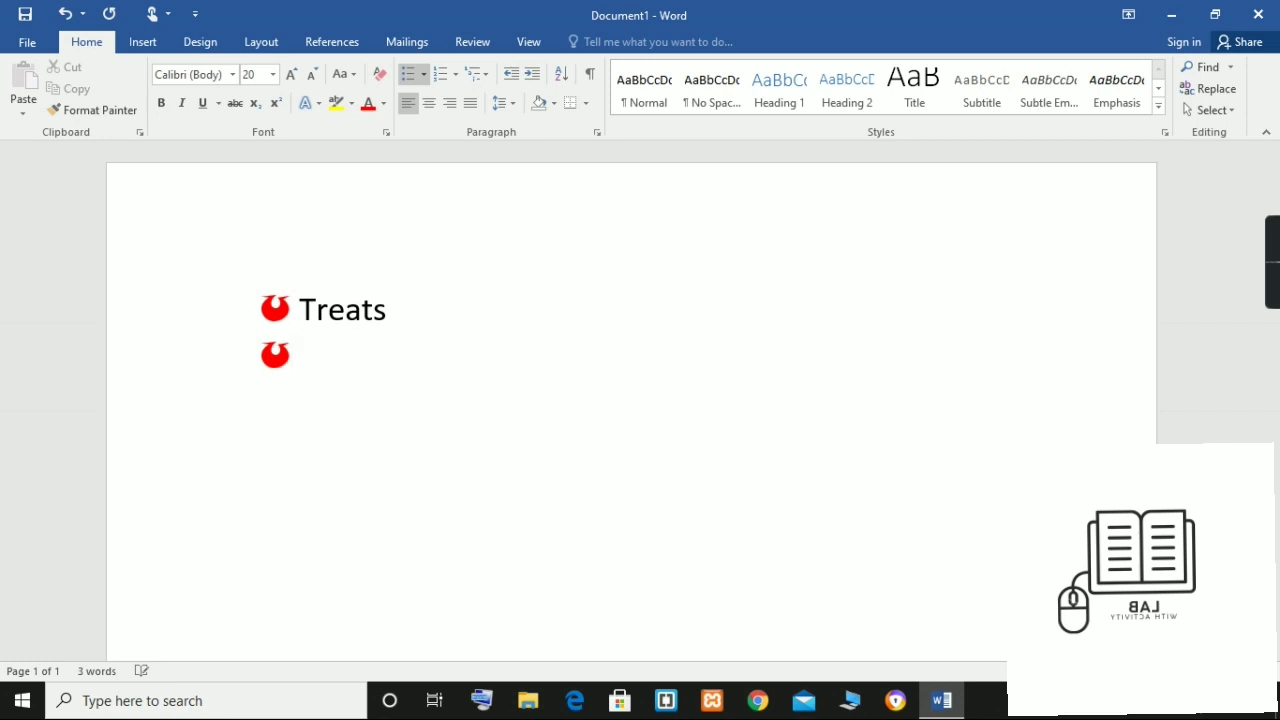
pyautogui.write('ca')
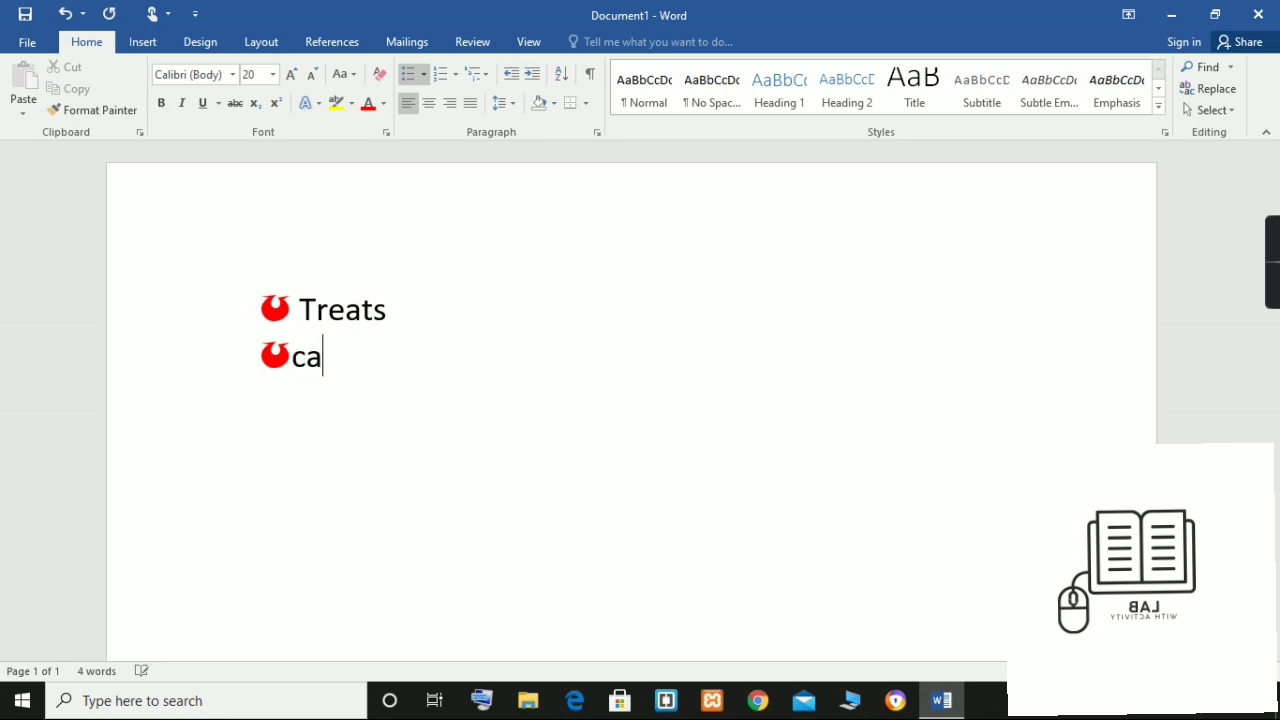
pyautogui.press('backspace')
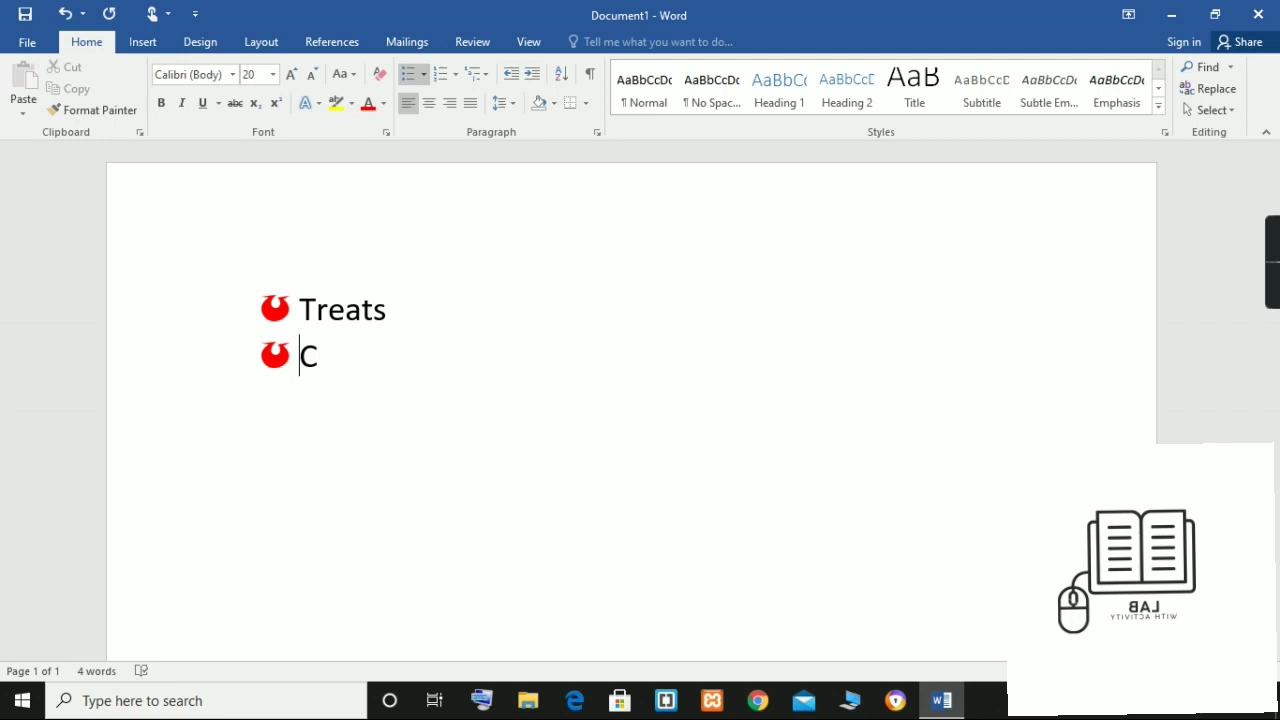
pyautogui.write('a')
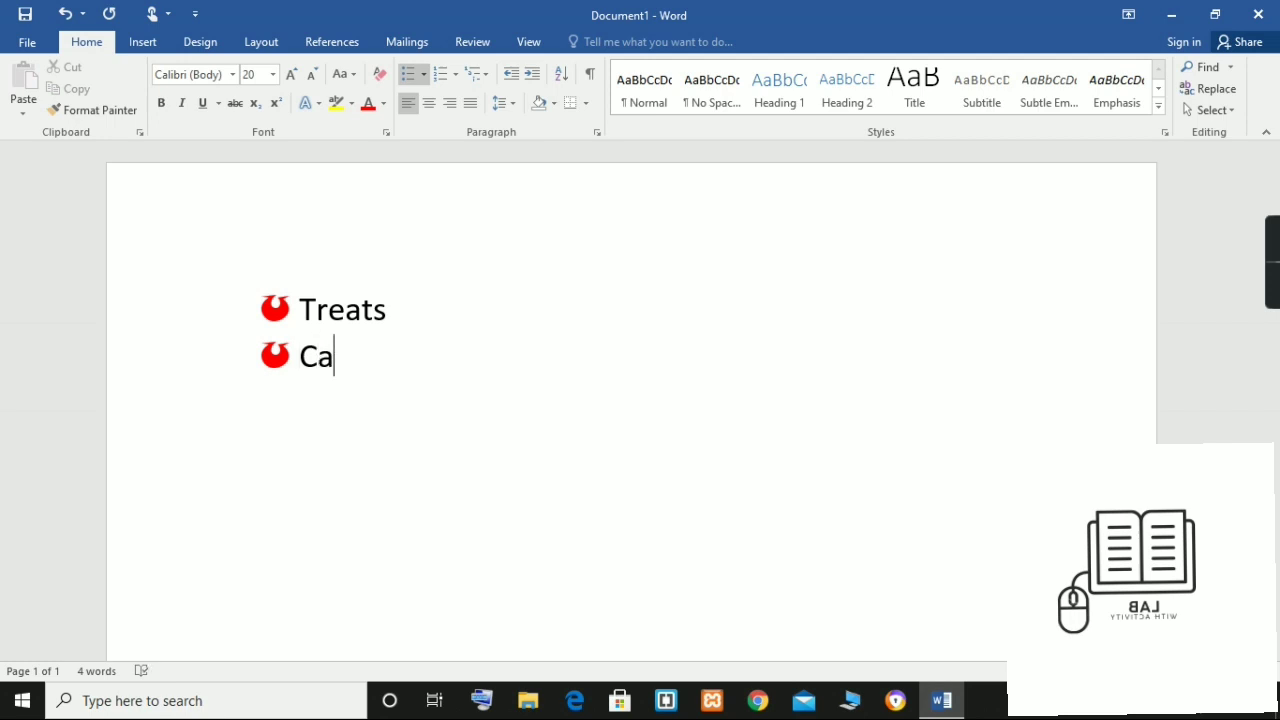
pyautogui.write('t')
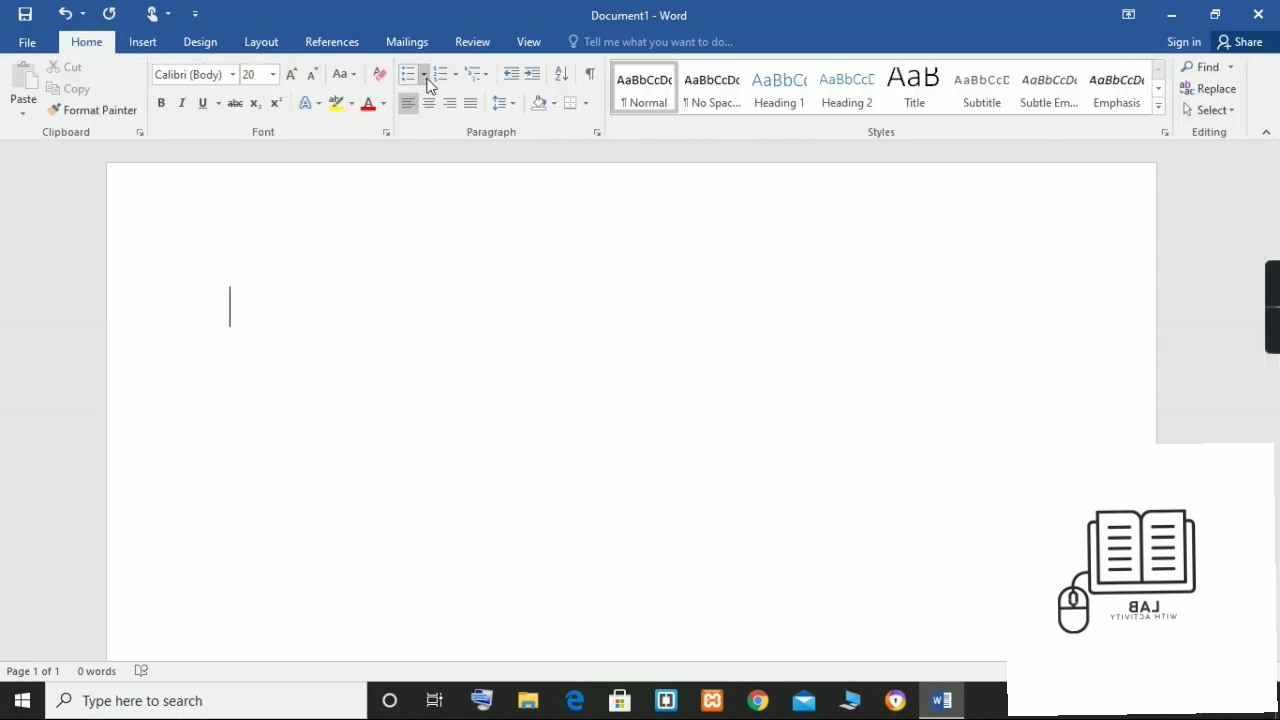
# - Define another new bullet using a picture browsed from a file on the computer
pyautogui.click(424, 74)
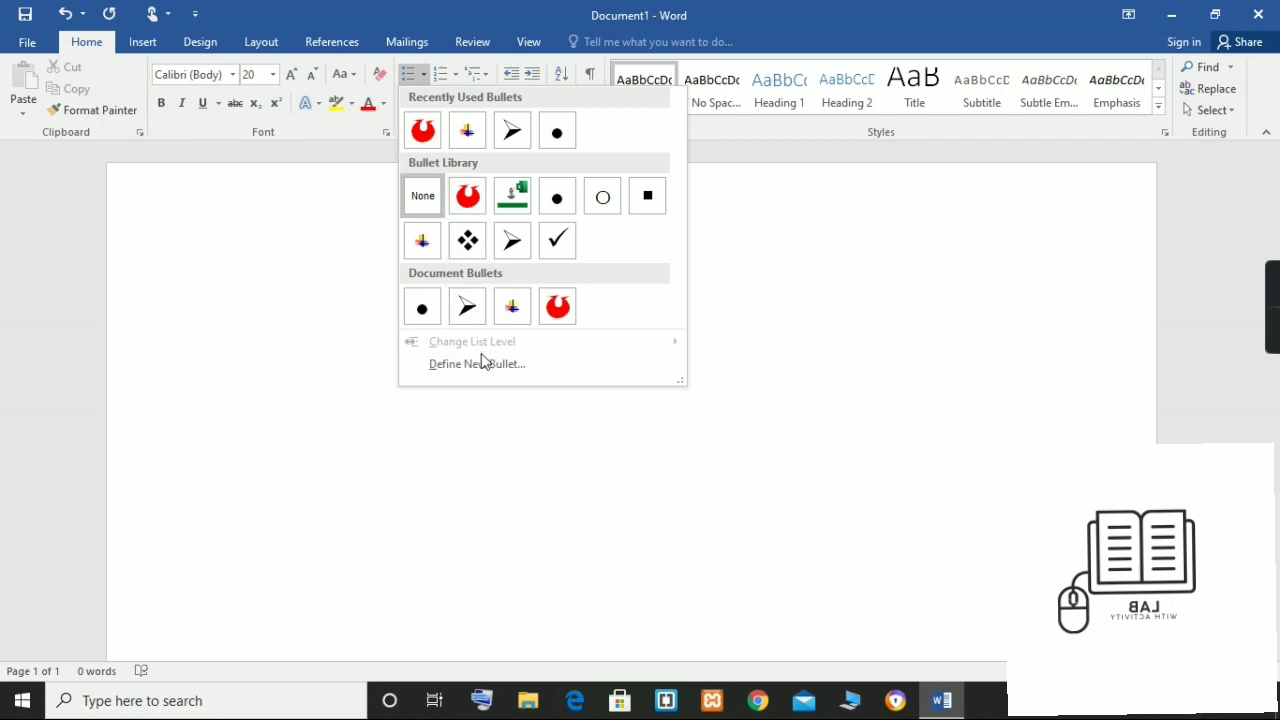
pyautogui.click(476, 364)
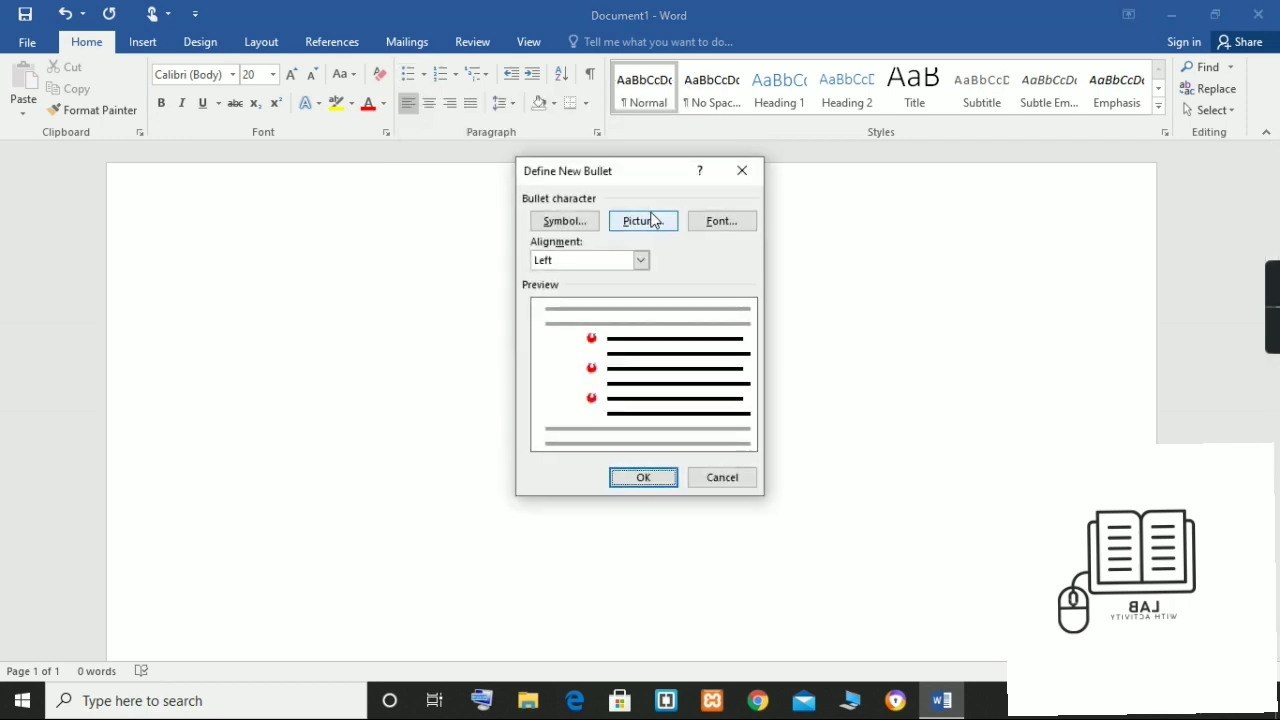
pyautogui.click(644, 220)
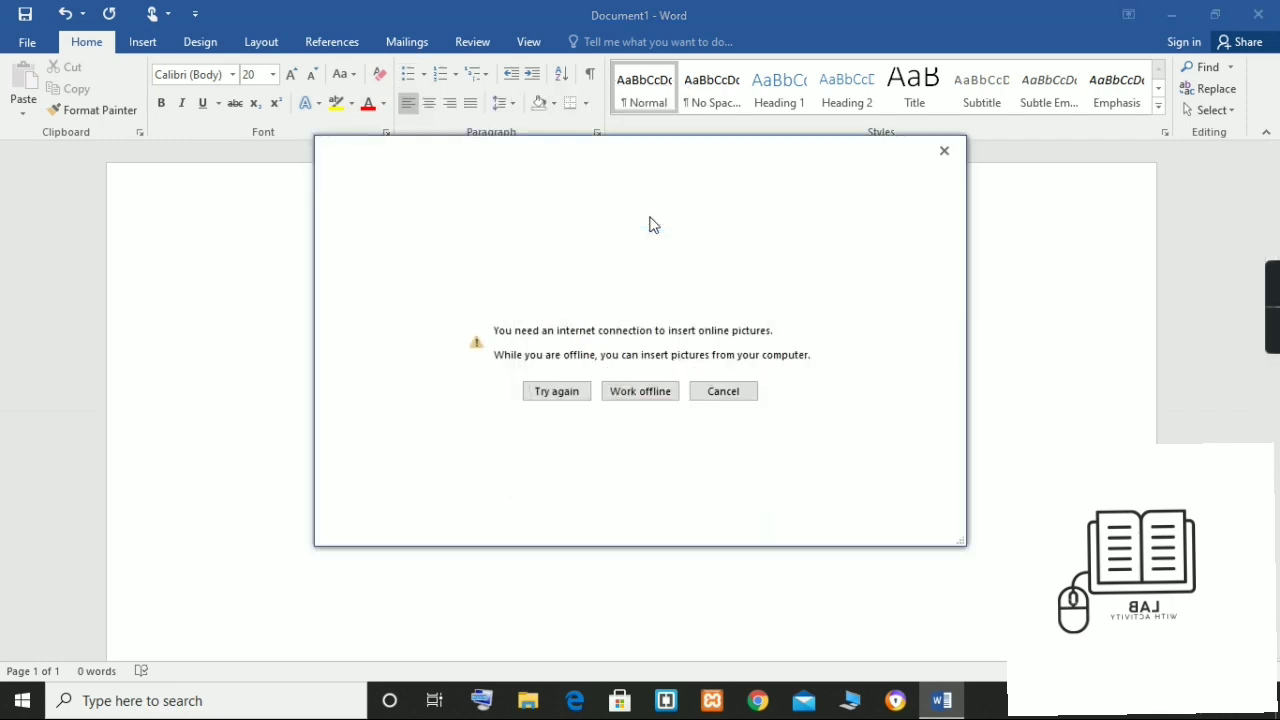
pyautogui.moveTo(558, 412)
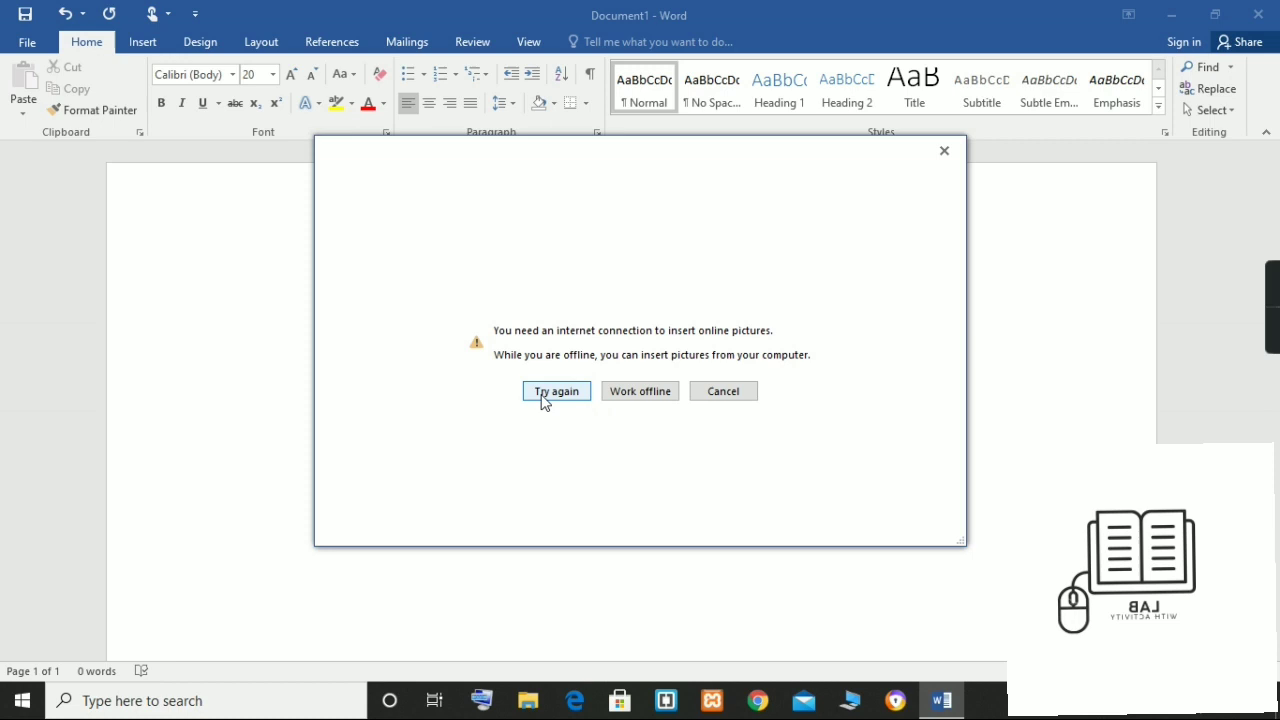
pyautogui.moveTo(552, 404)
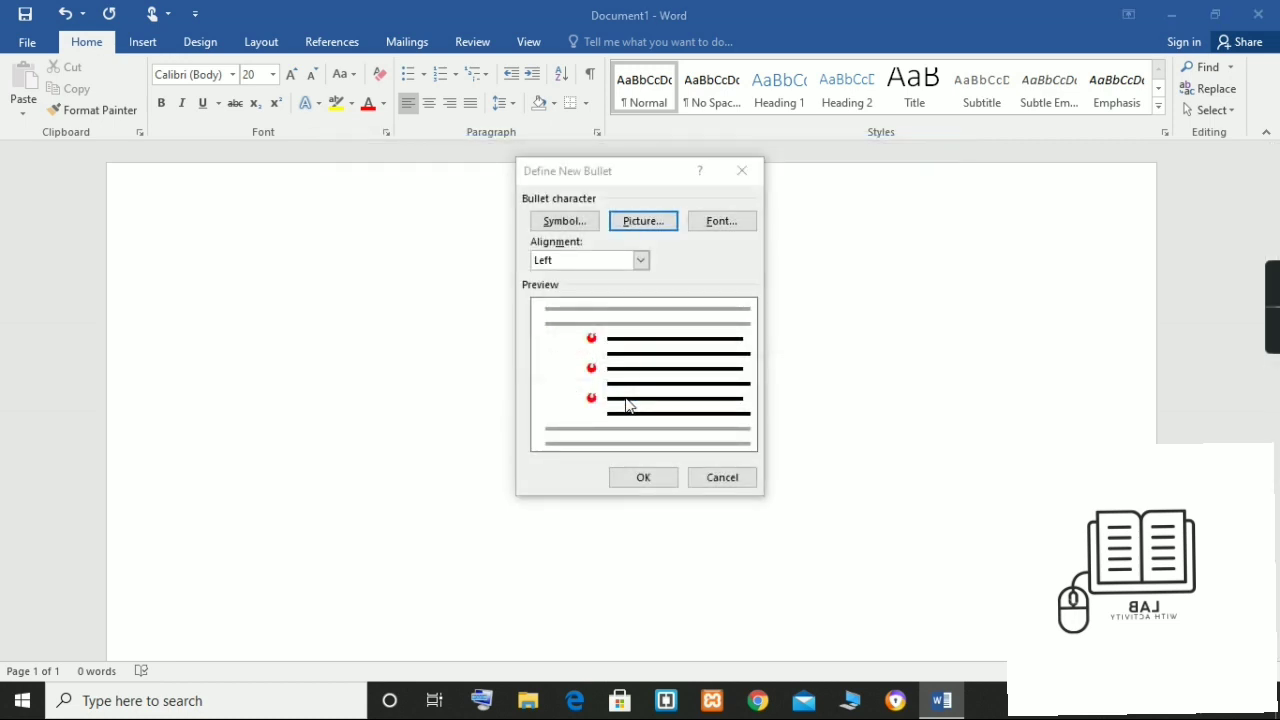
pyautogui.click(644, 220)
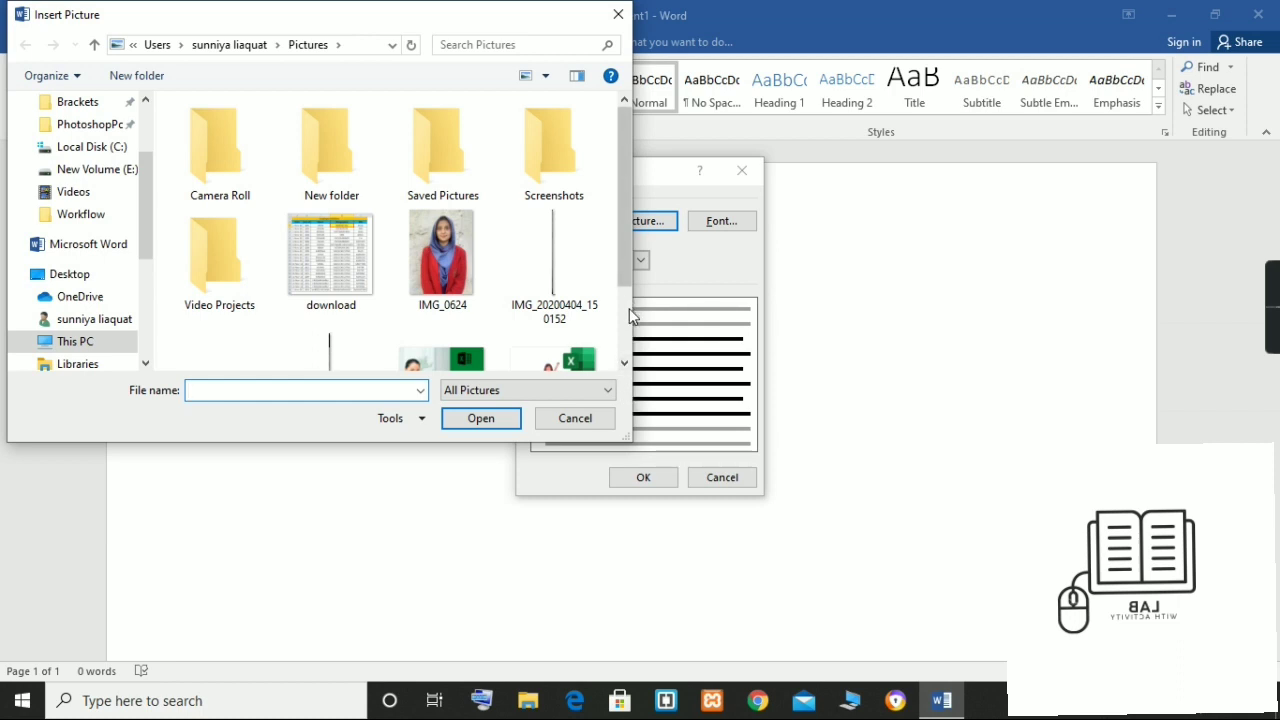
# - Insert WhatsApp Image 2021-10-16 at 21.51.31 from Pictures as the bullet picture
pyautogui.scroll(-3)
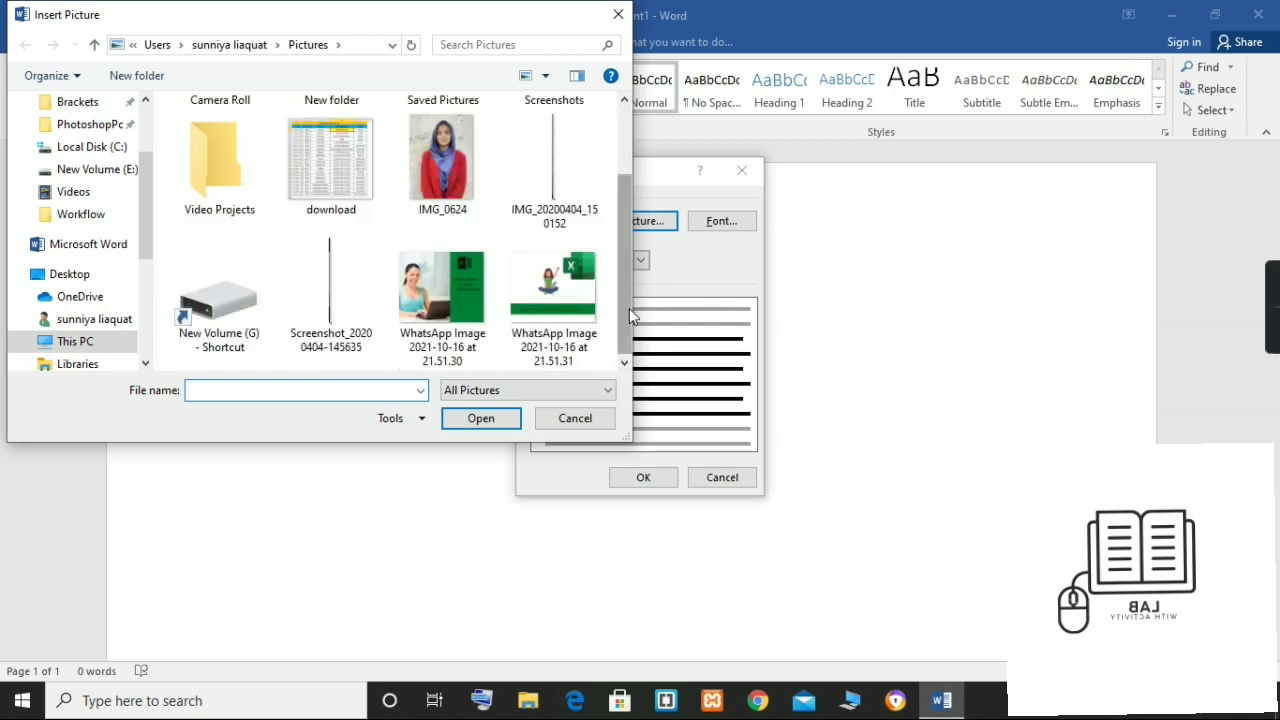
pyautogui.click(304, 390)
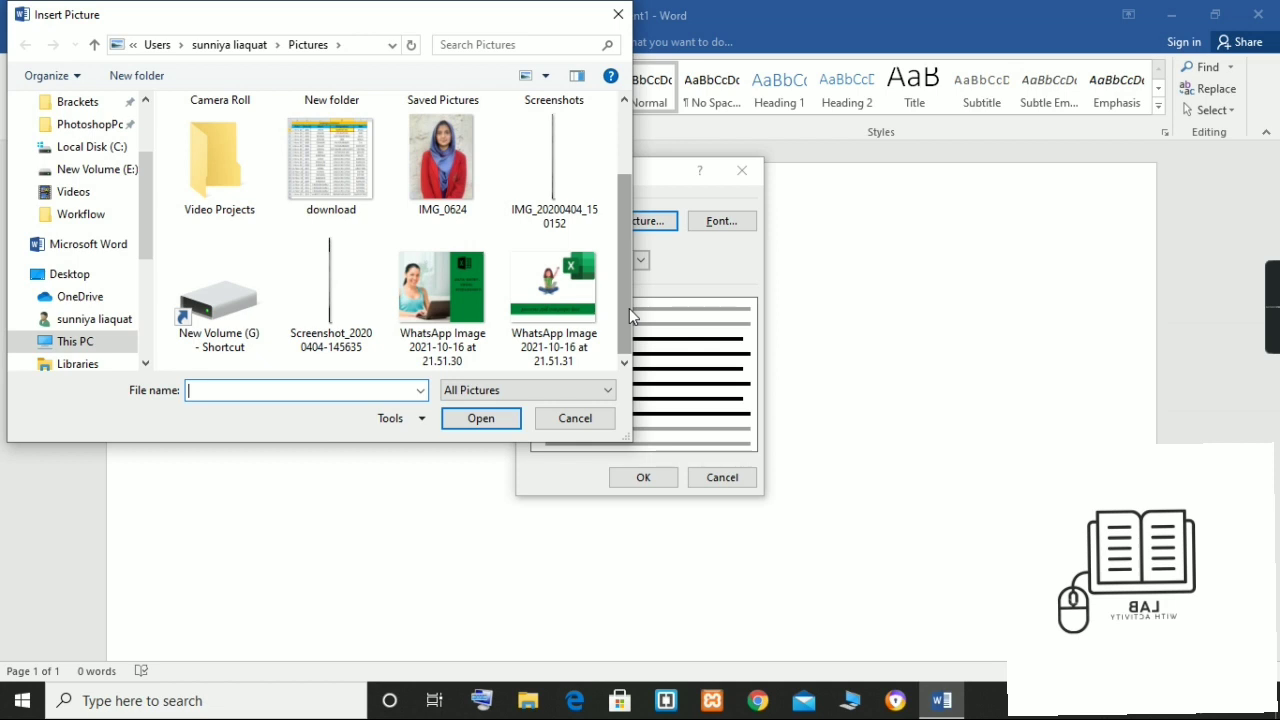
pyautogui.moveTo(552, 290)
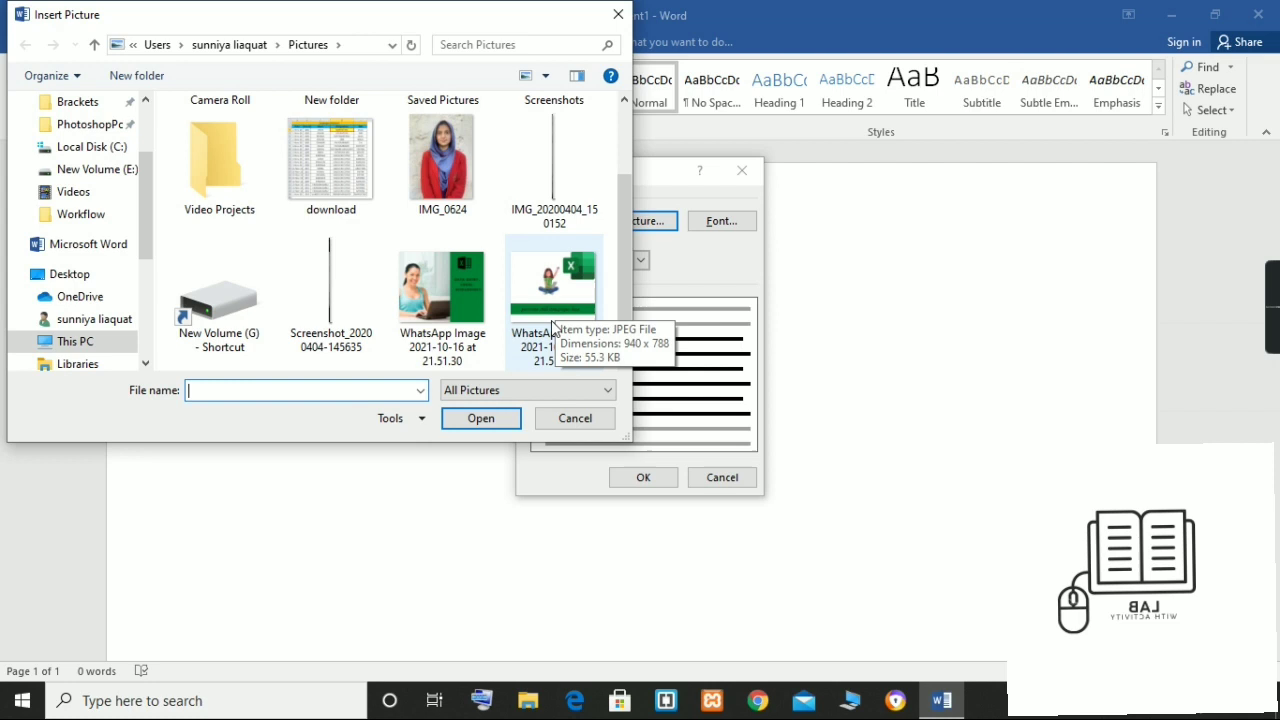
pyautogui.moveTo(576, 332)
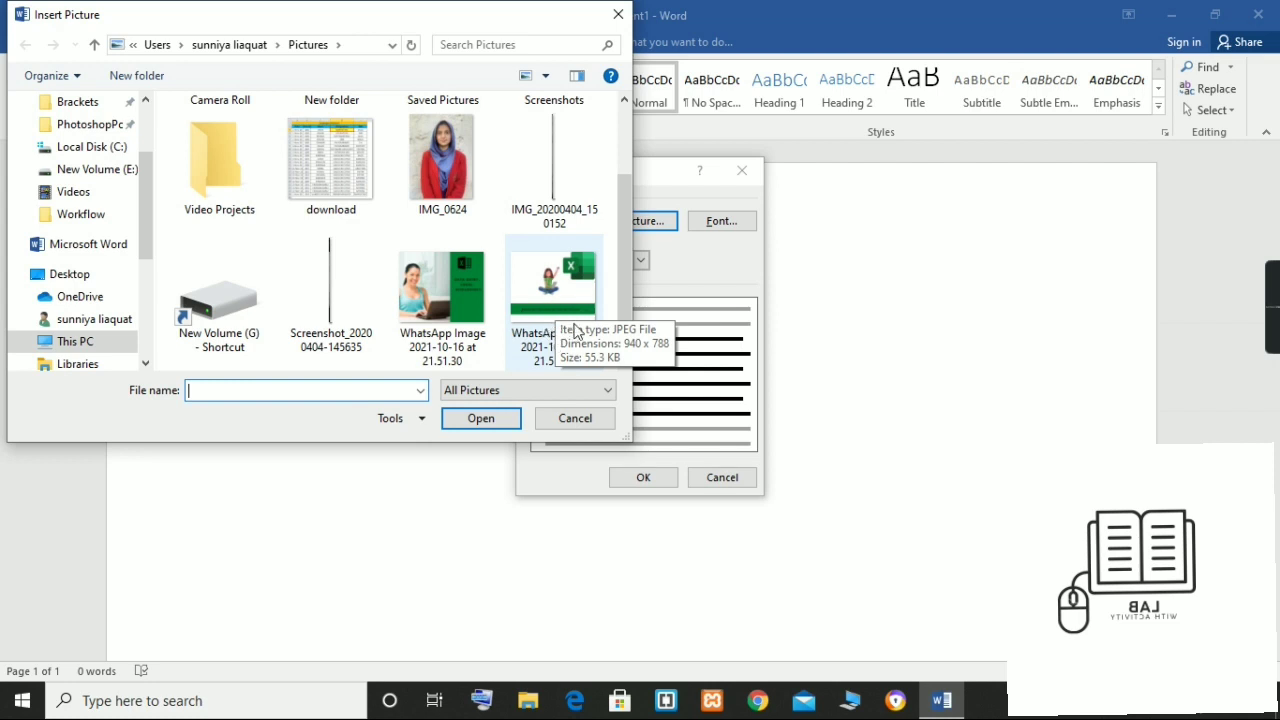
pyautogui.moveTo(538, 278)
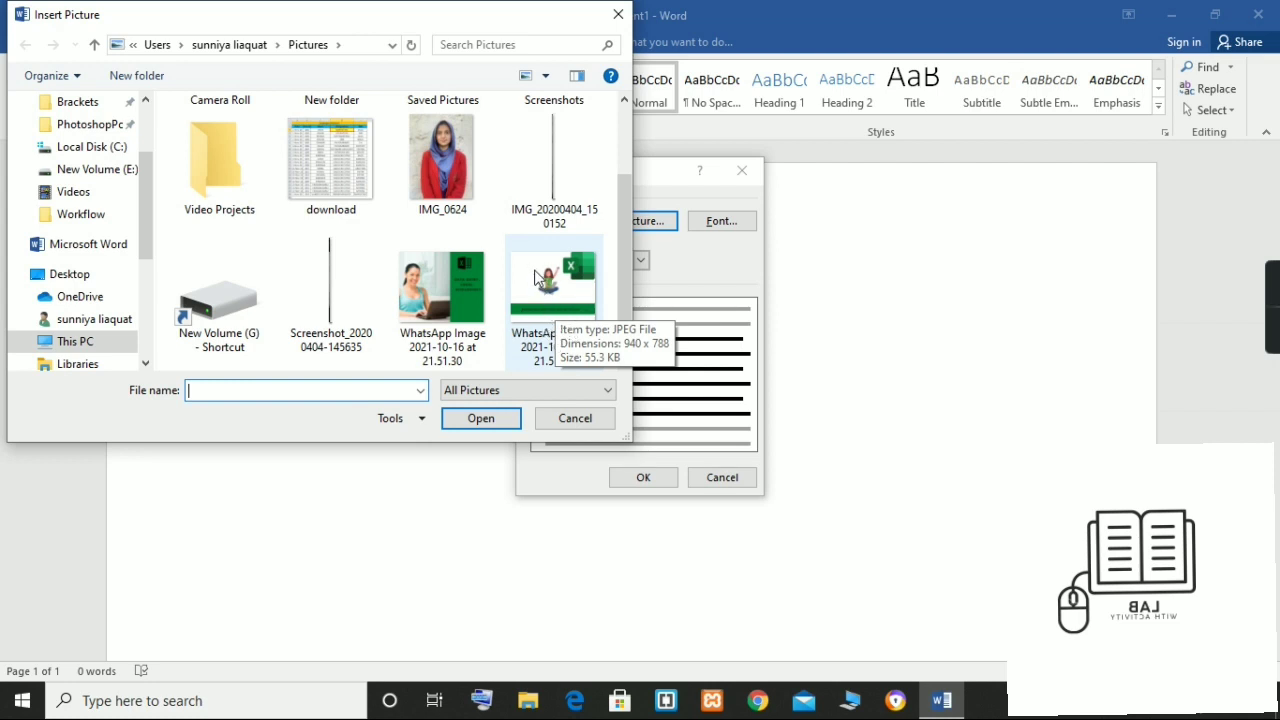
pyautogui.click(554, 290)
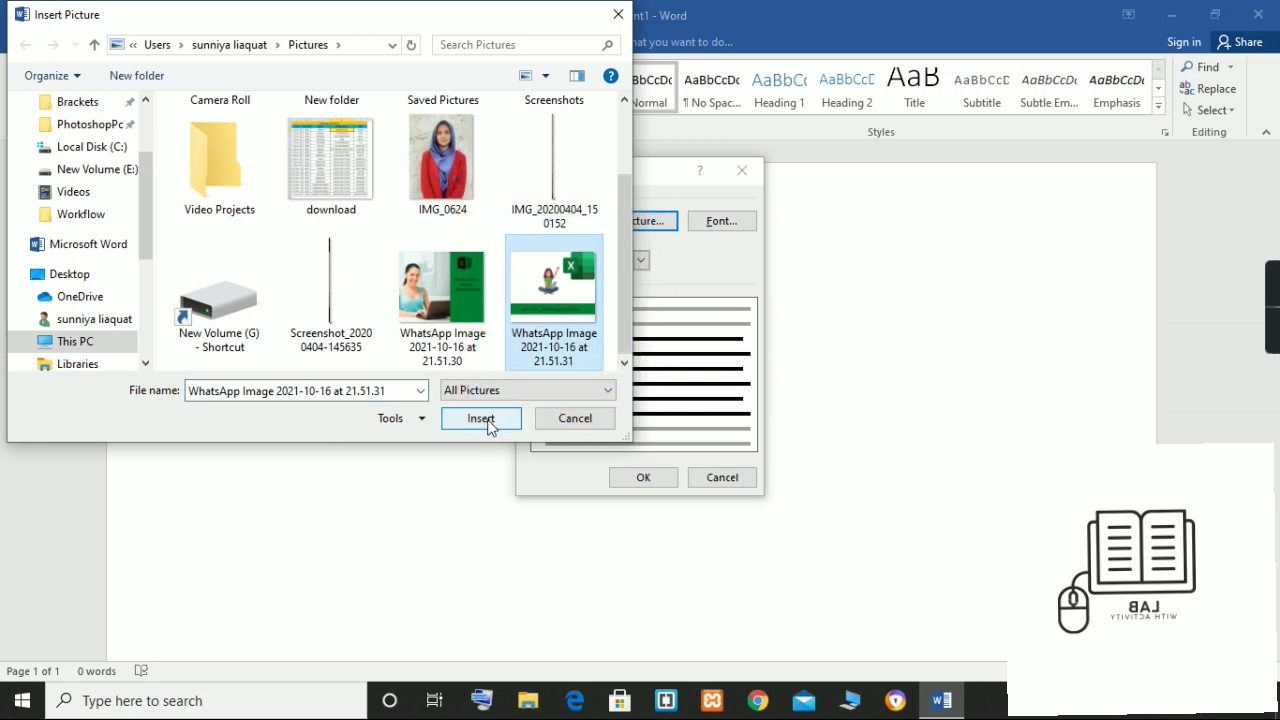
pyautogui.click(480, 418)
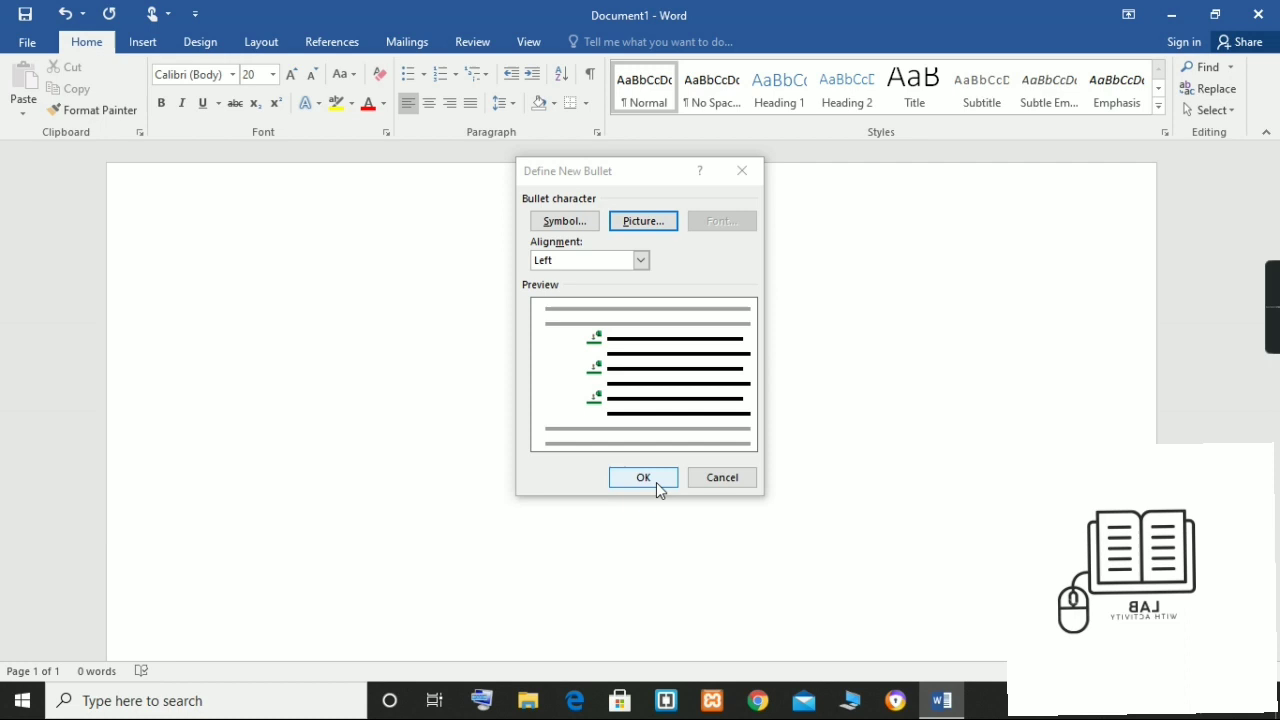
# - Apply the picture bullet and type the list TOYS, CAT, DOG
pyautogui.click(644, 476)
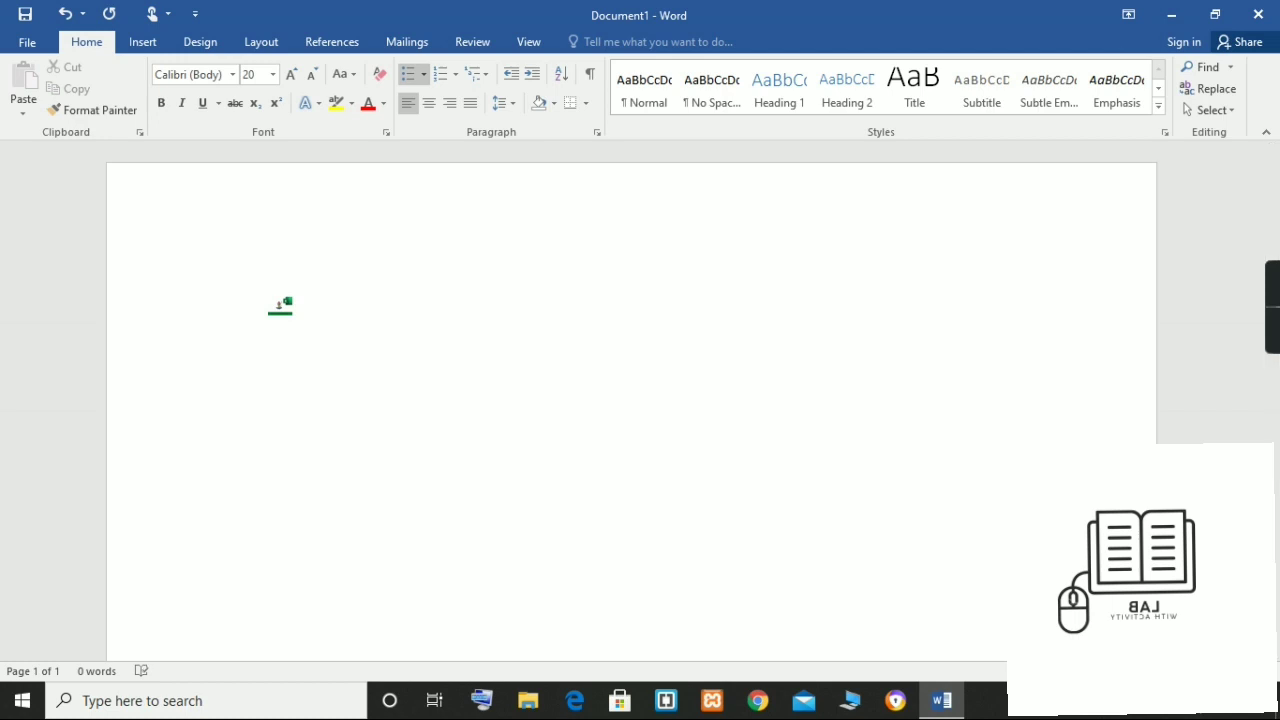
pyautogui.write('T')
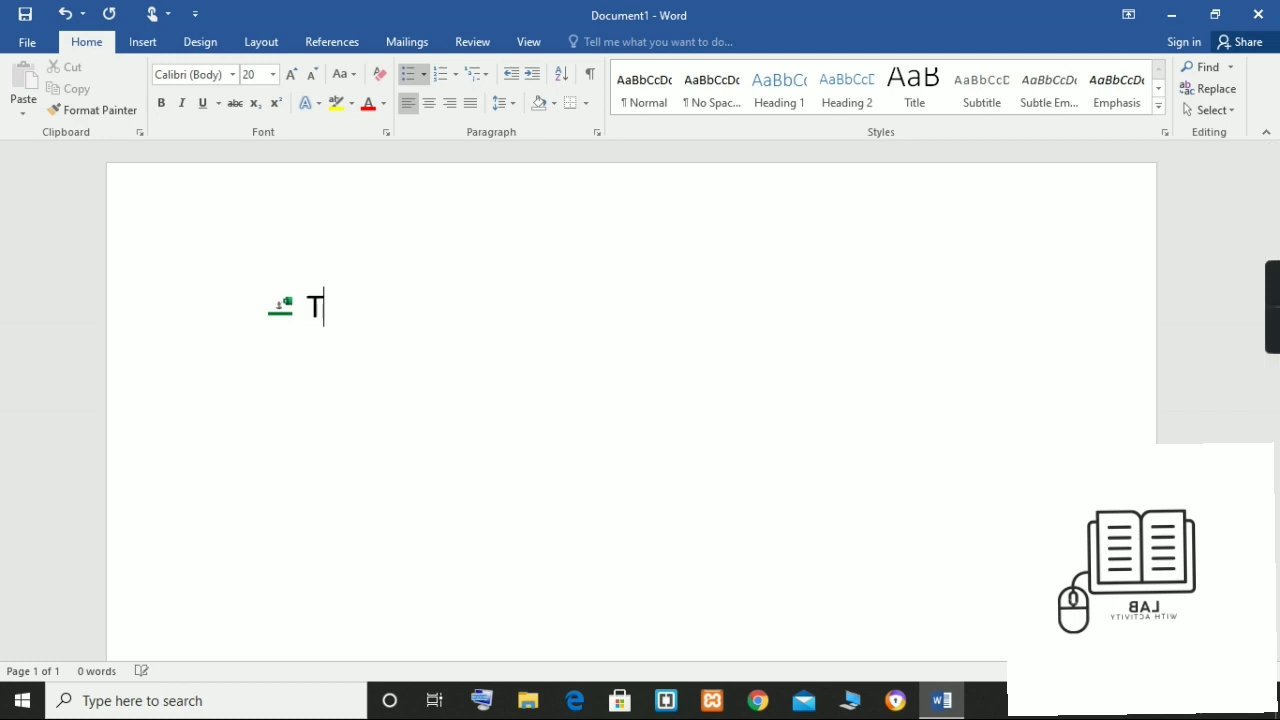
pyautogui.write('OYS')
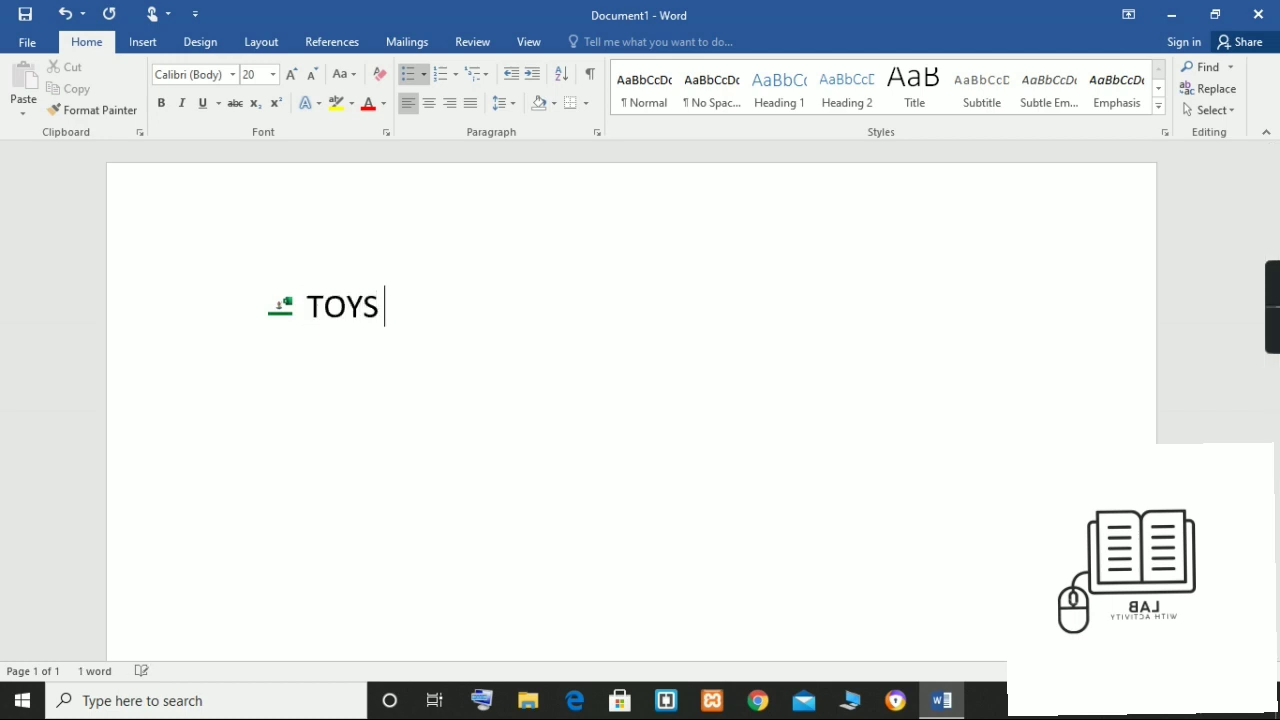
pyautogui.write('CAT')
pyautogui.write('D')
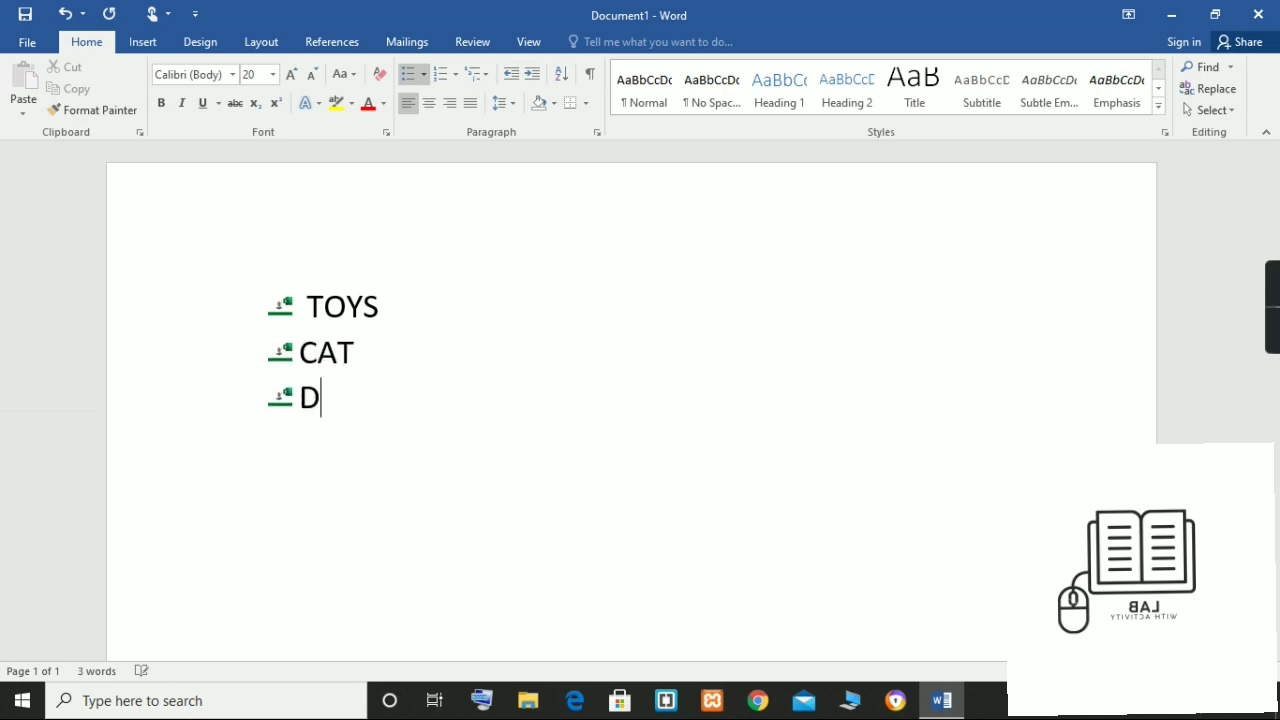
pyautogui.write('OG')
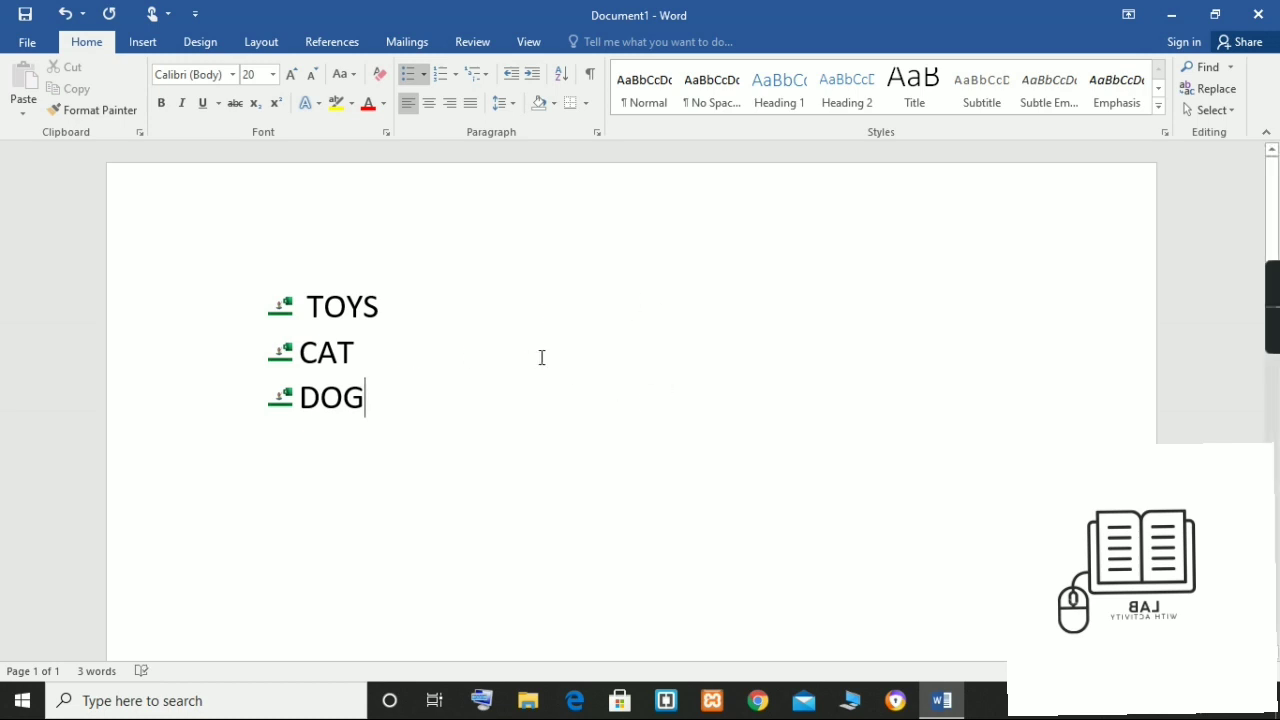
pyautogui.moveTo(452, 352)
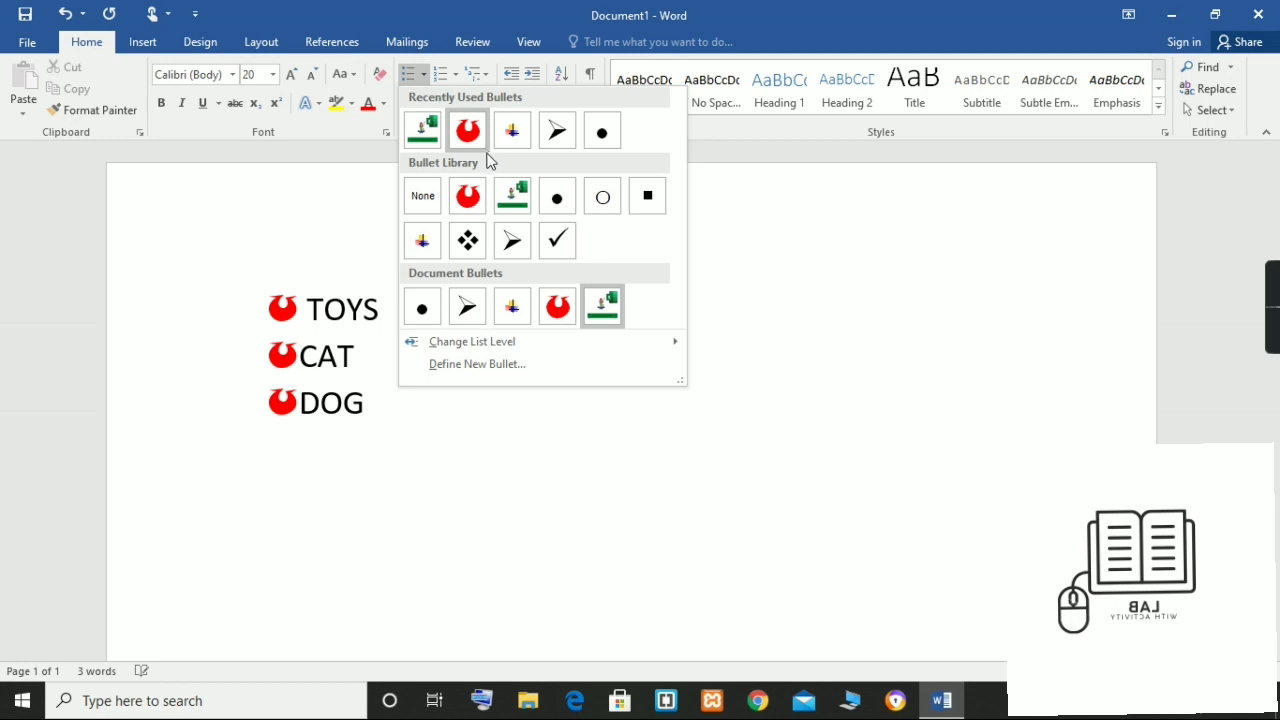
# - Change the list to a plain round bullet from the Bullet Library
pyautogui.click(556, 196)
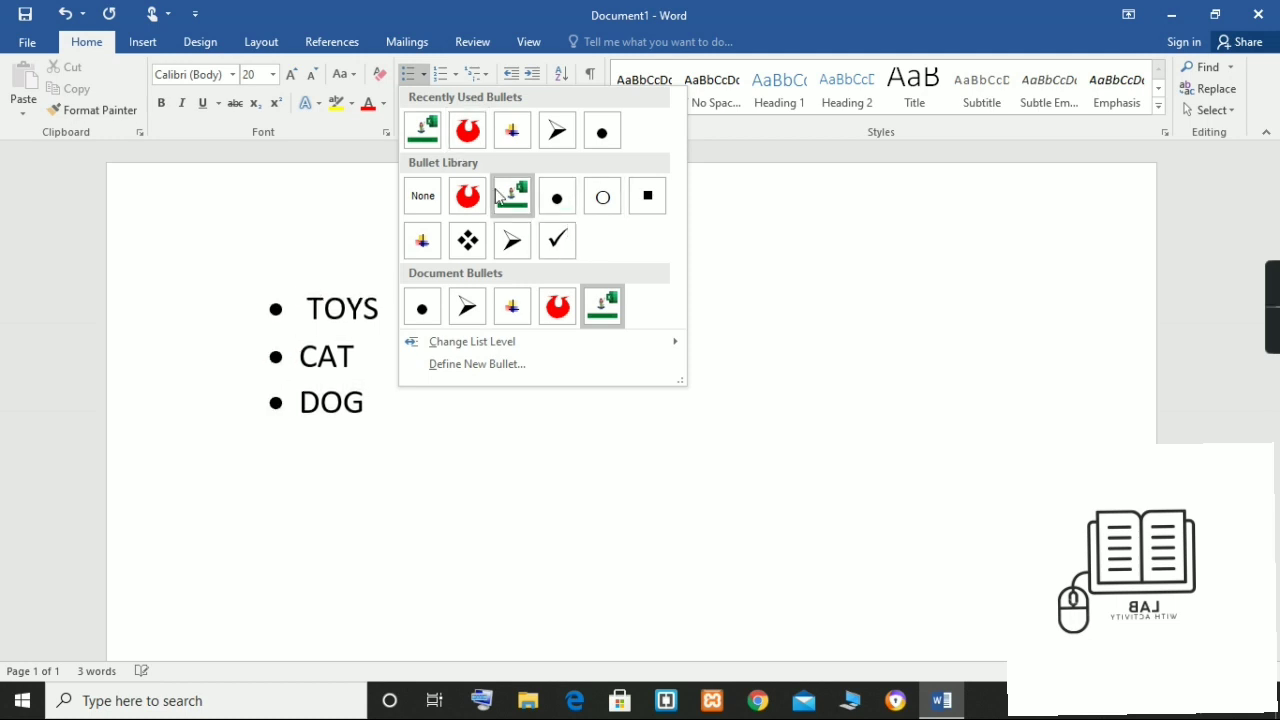